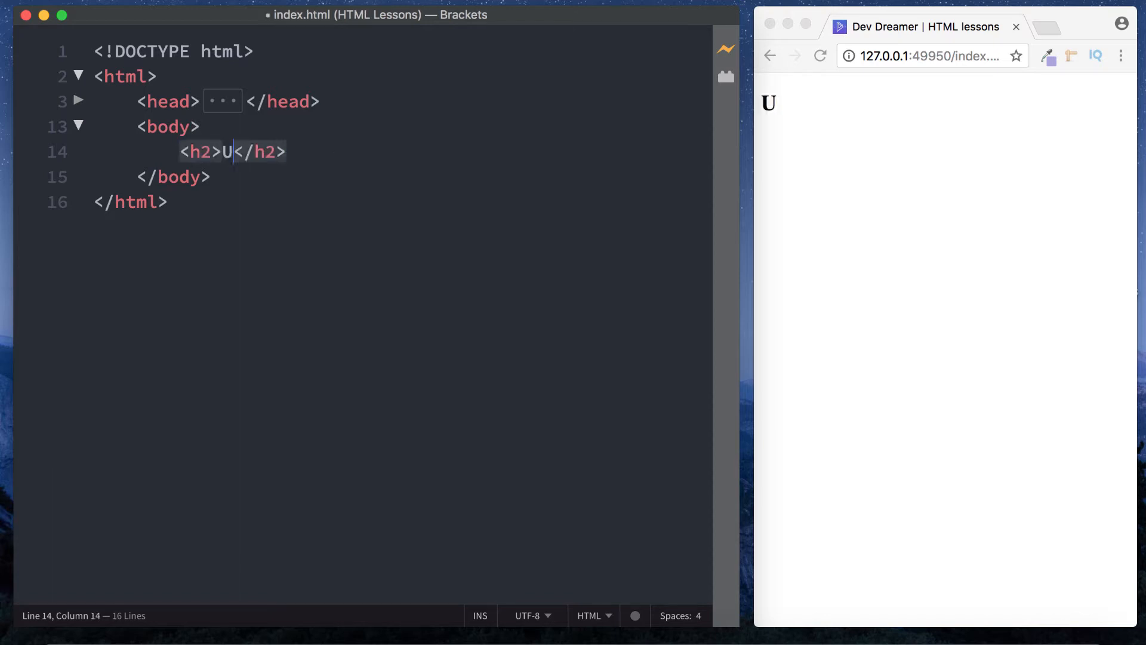
Add h2 headings 'Unordered List' and 'Ordered List' with blank lines between them.
text(nordere)
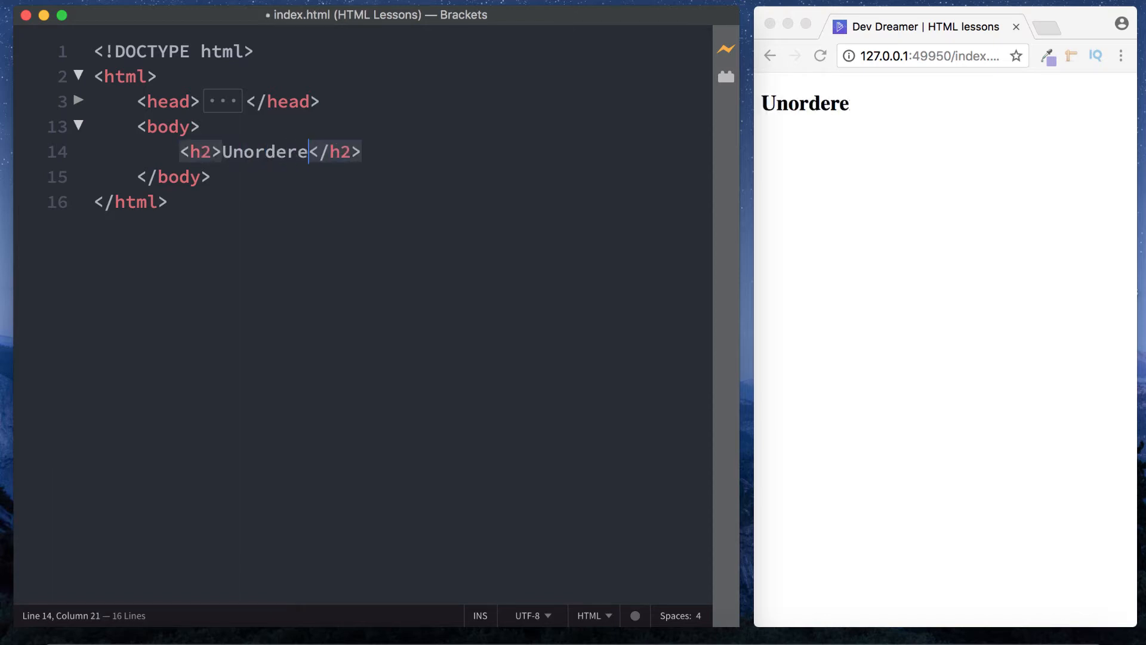
text(d List)
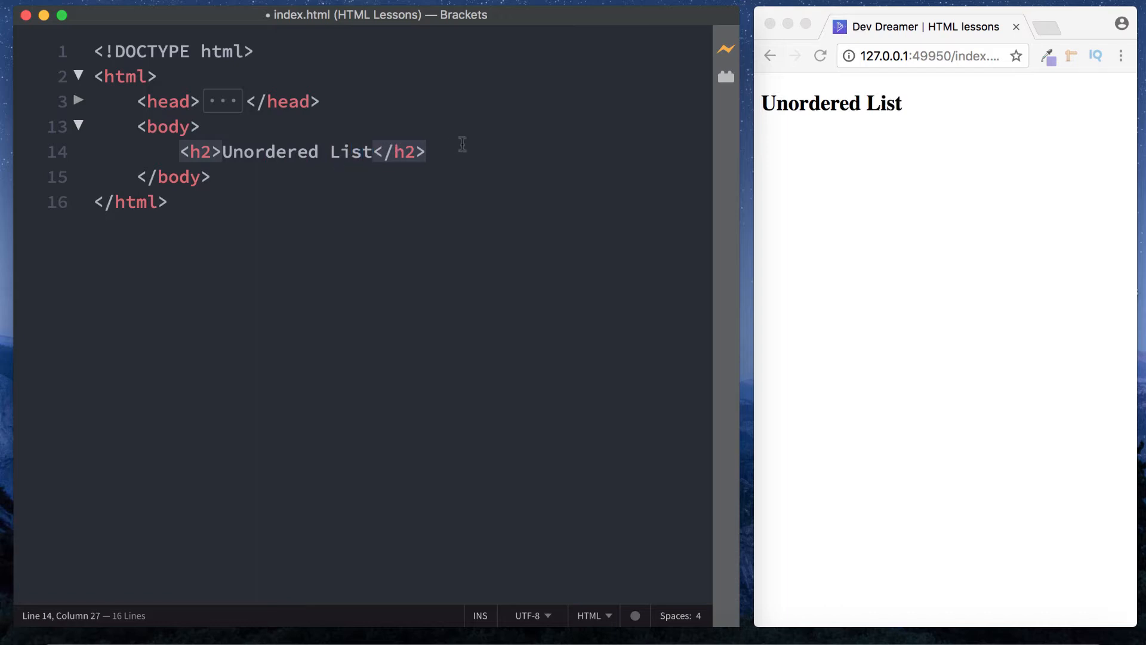
text(<h2></h2>)
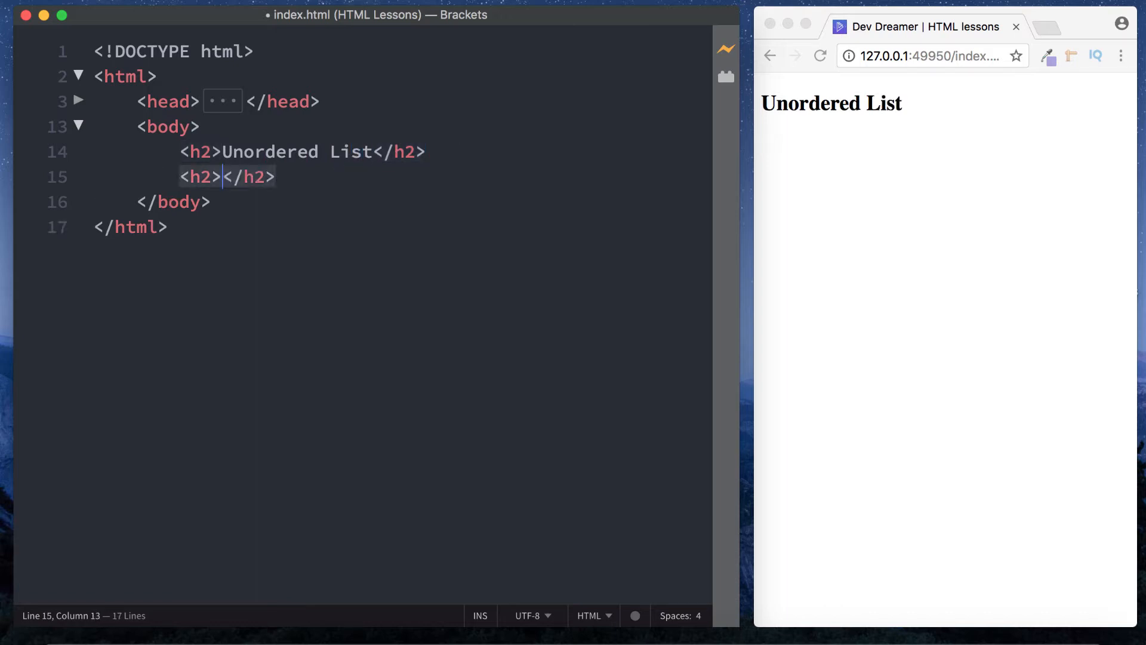
text(Ordered L)
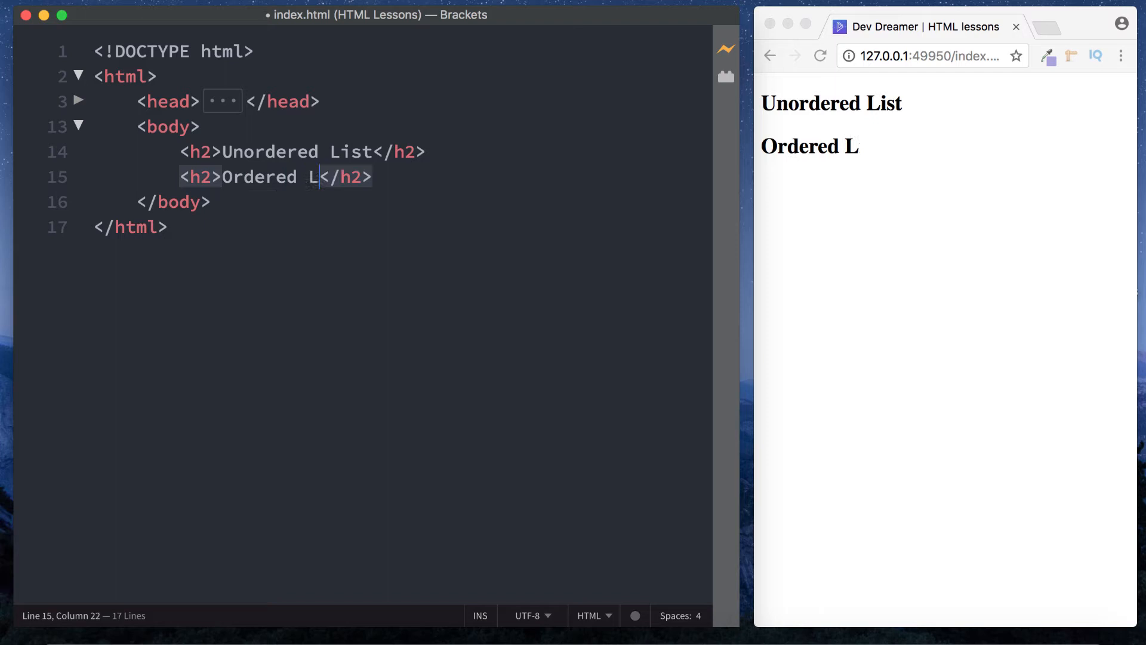
text(ist)
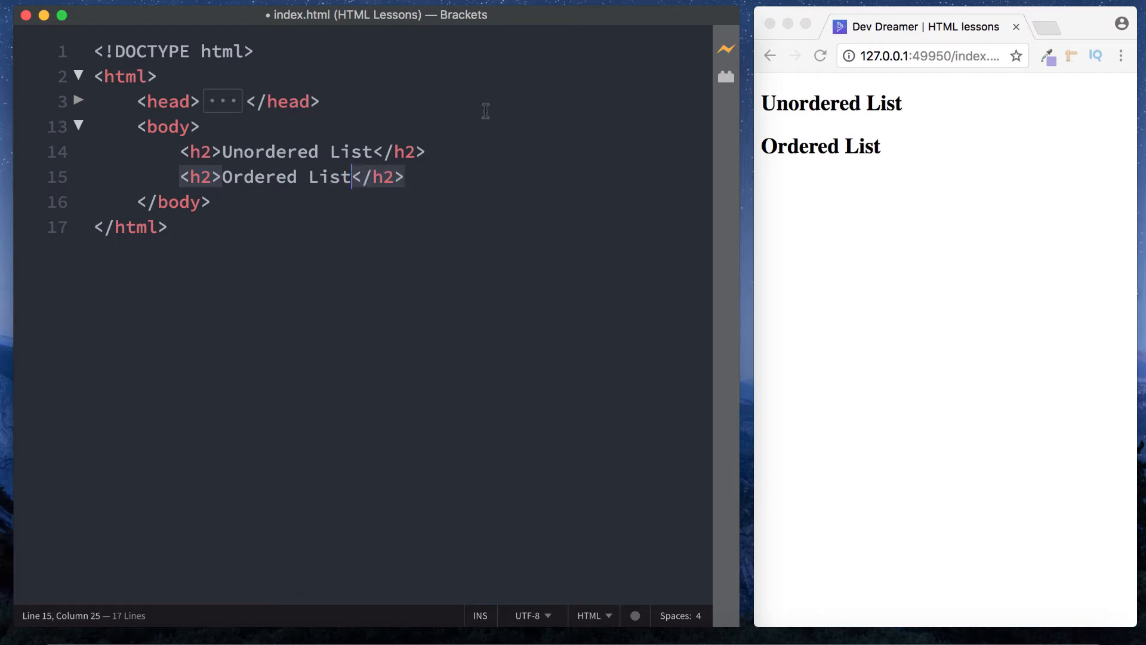
click(442, 151)
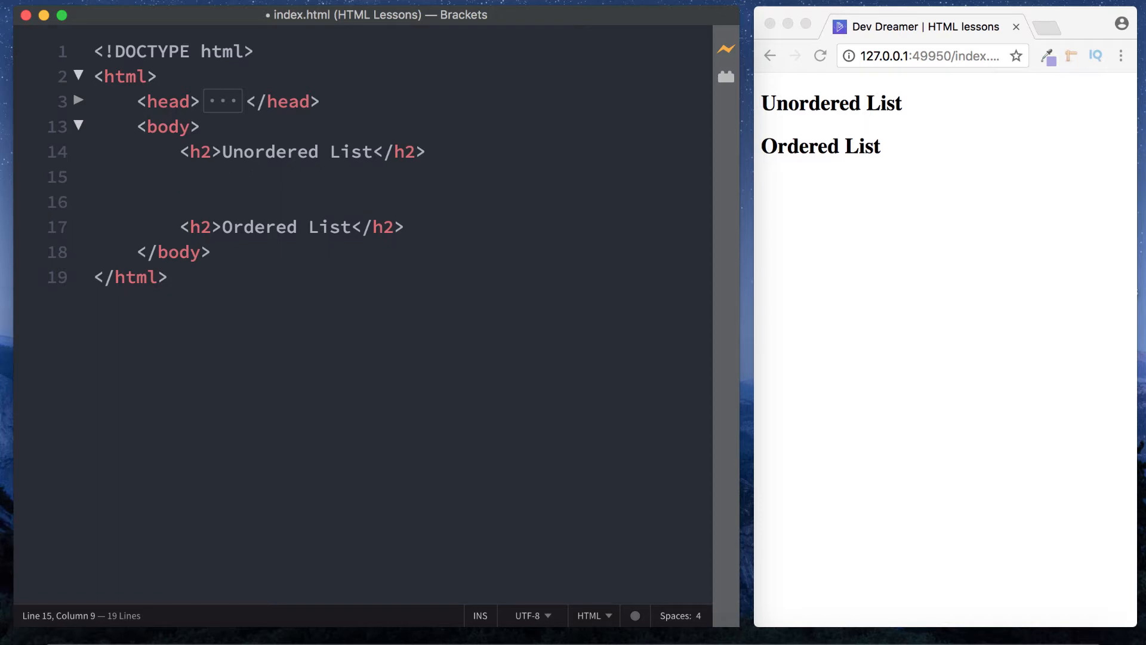
Start a ul under the first heading with a Milk item and a duplicate line.
text(<ul>)
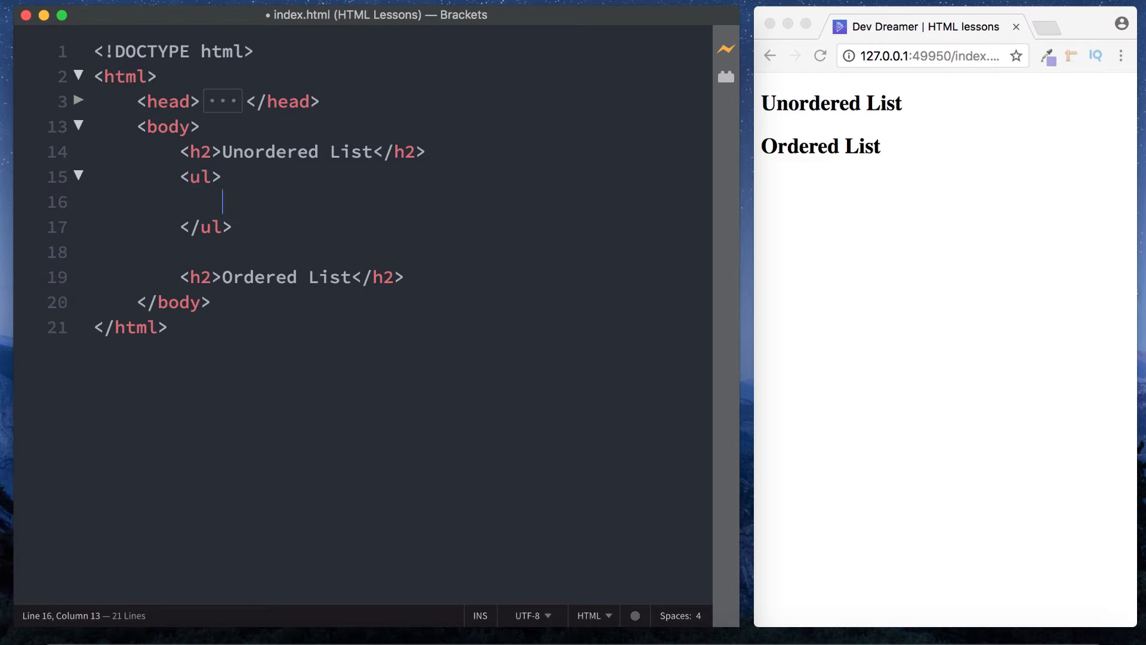
text(<)
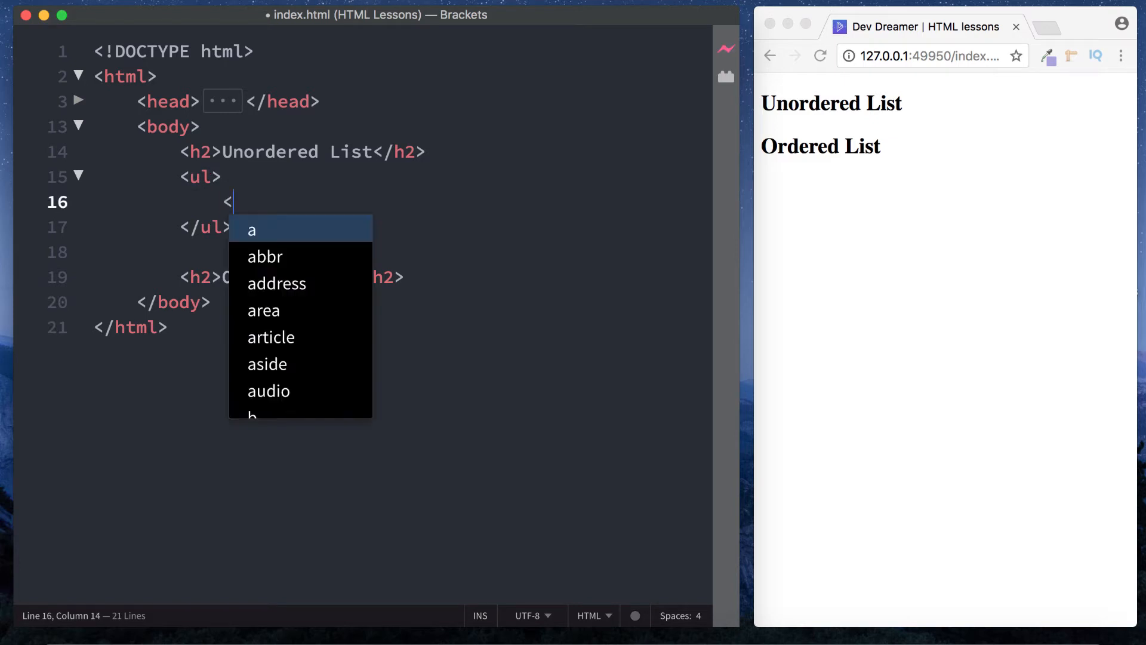
text(li></li>)
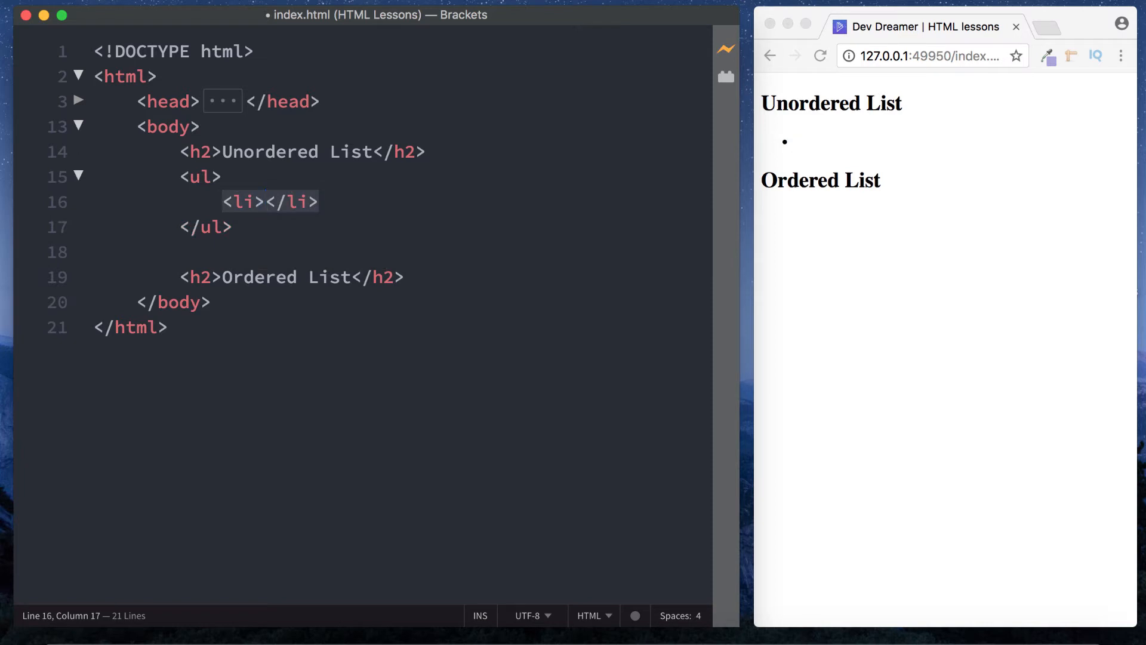
text(Milk)
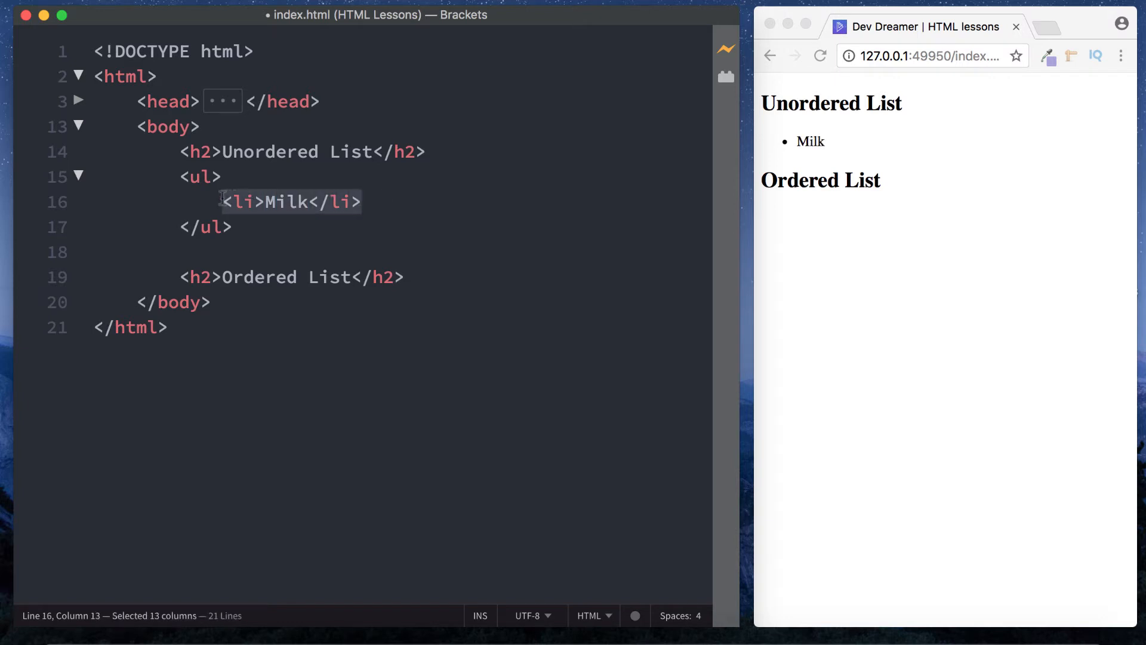
text(<li>Milk</li>)
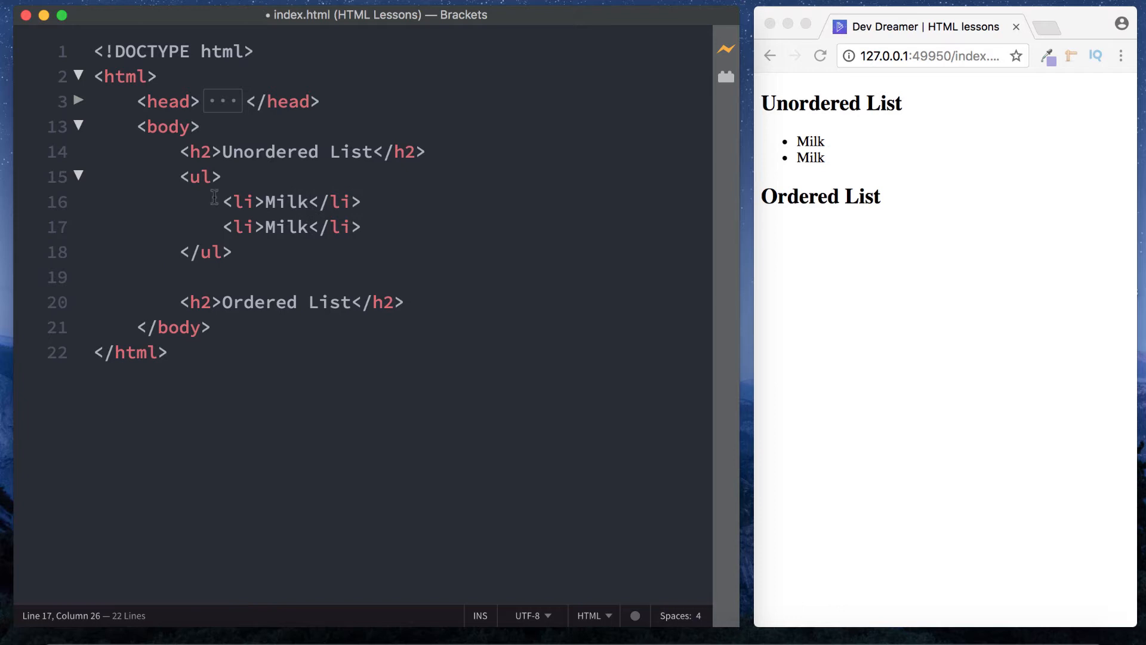
Fill the remaining list items with Bread, Cheese and Carrots.
text(Bread)
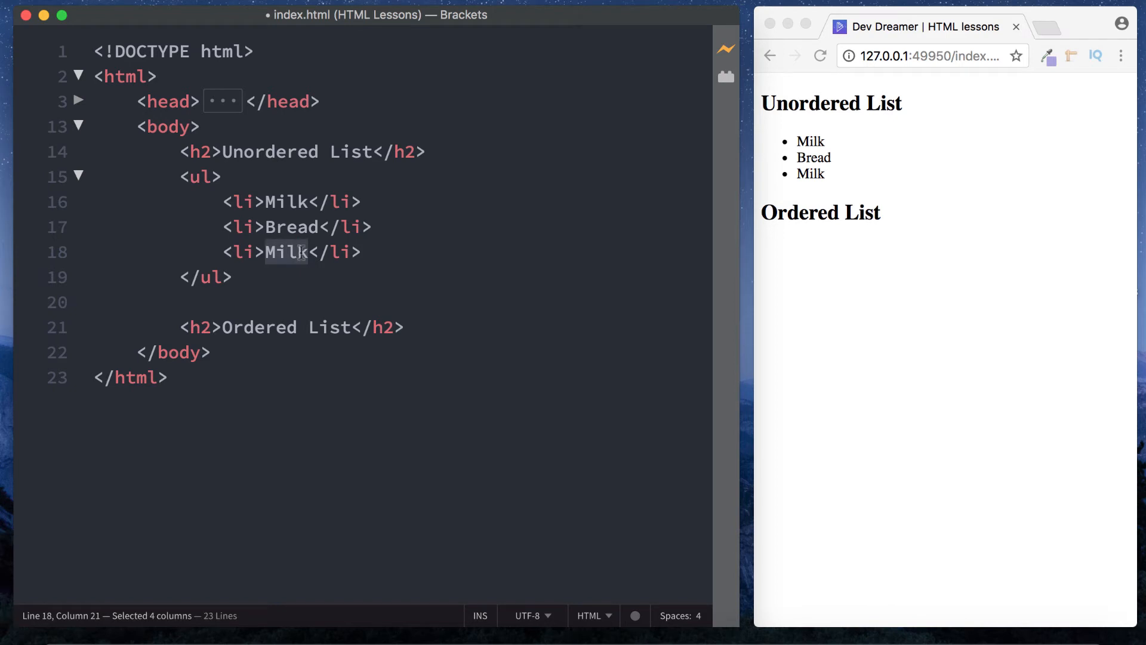
key(Delete)
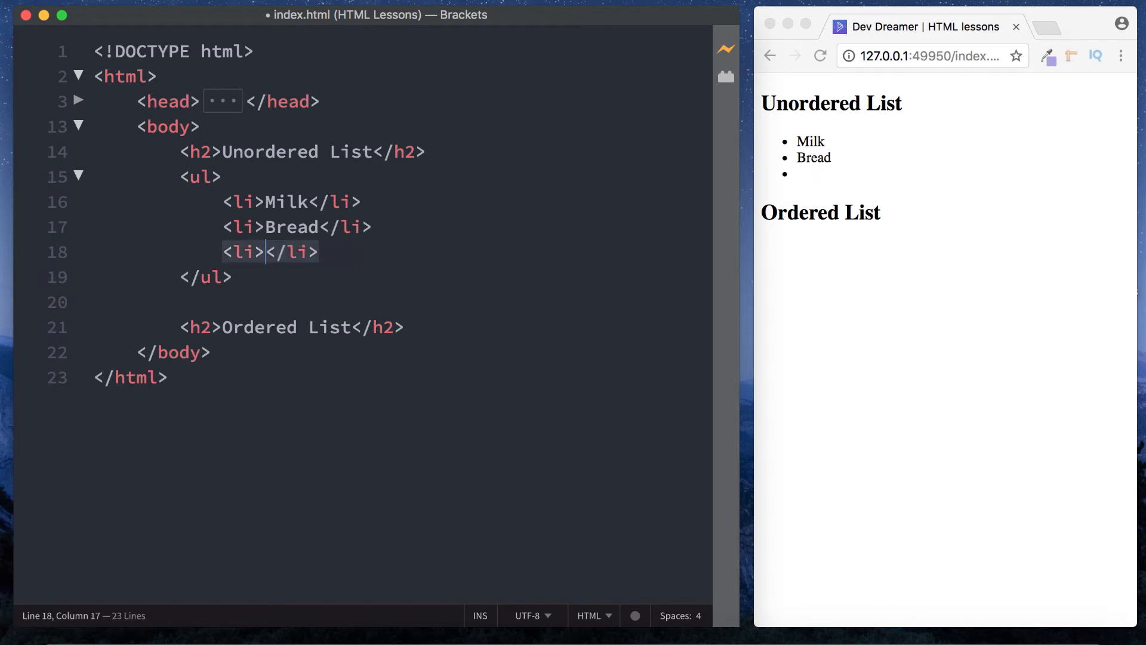
text(Cheese)
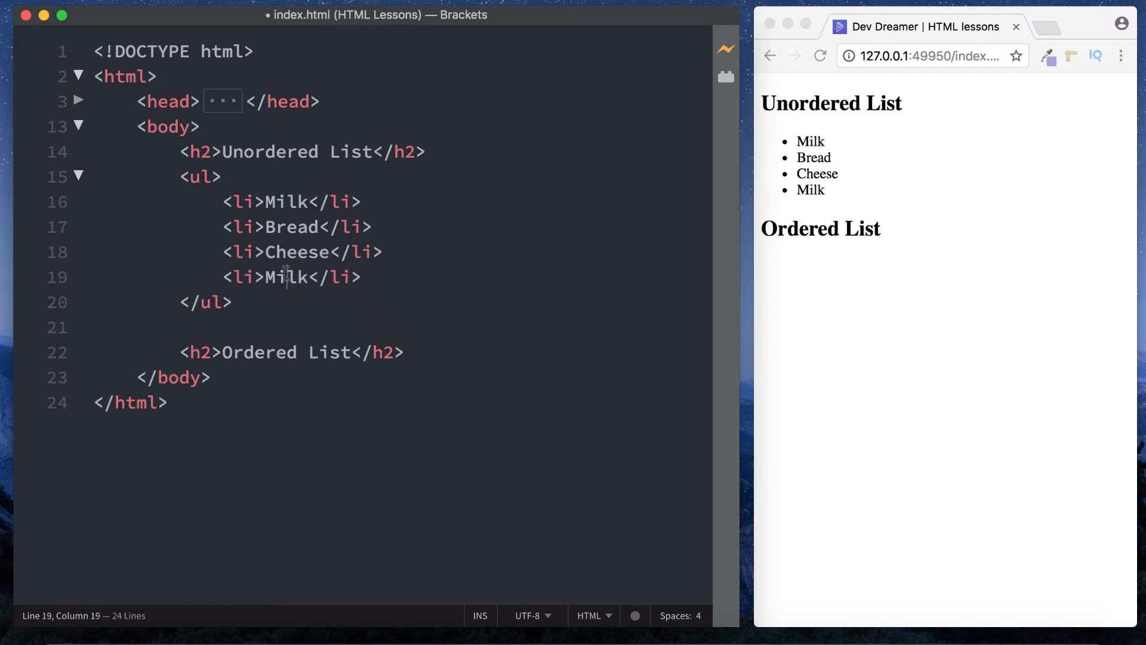
text(Carro)
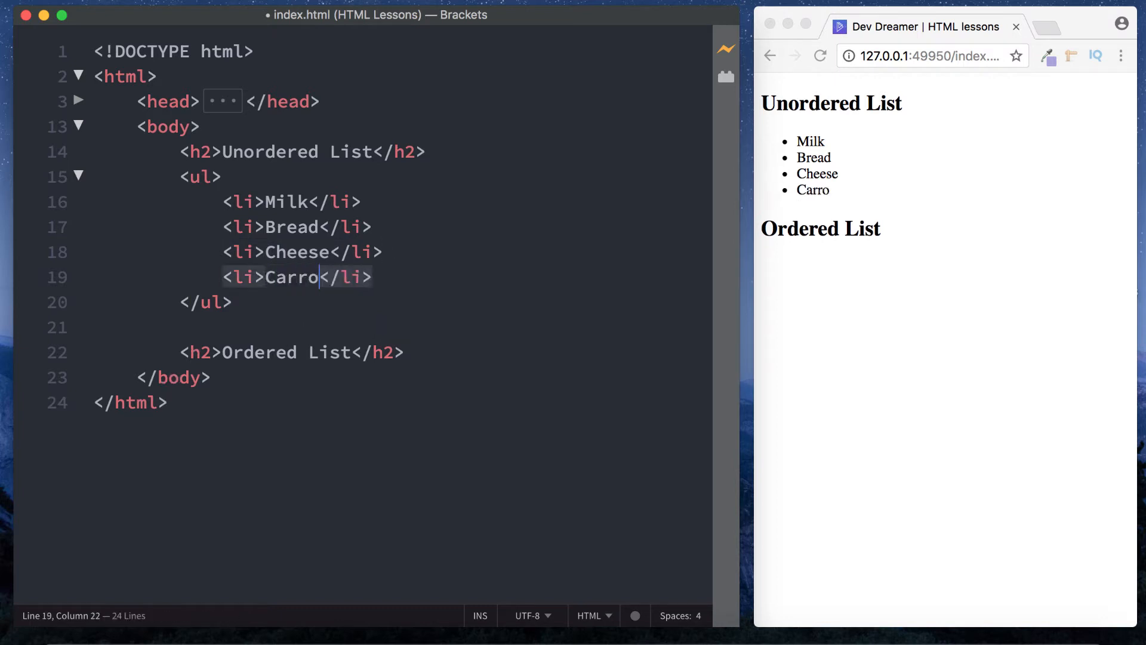
text(ts)
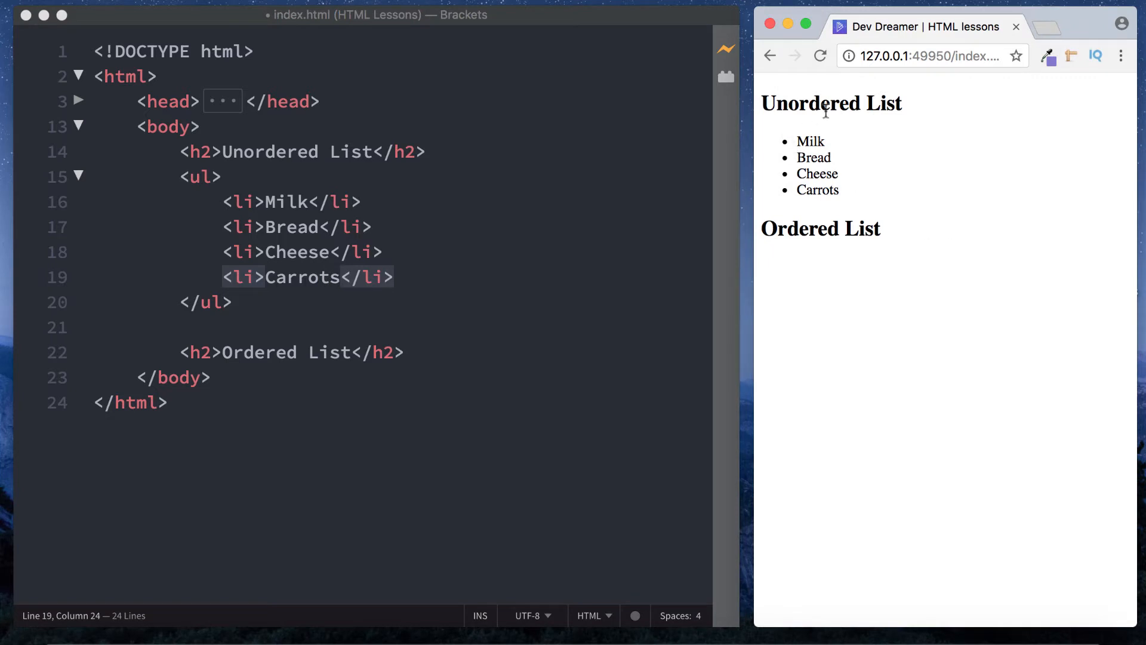
mouse_move(798, 141)
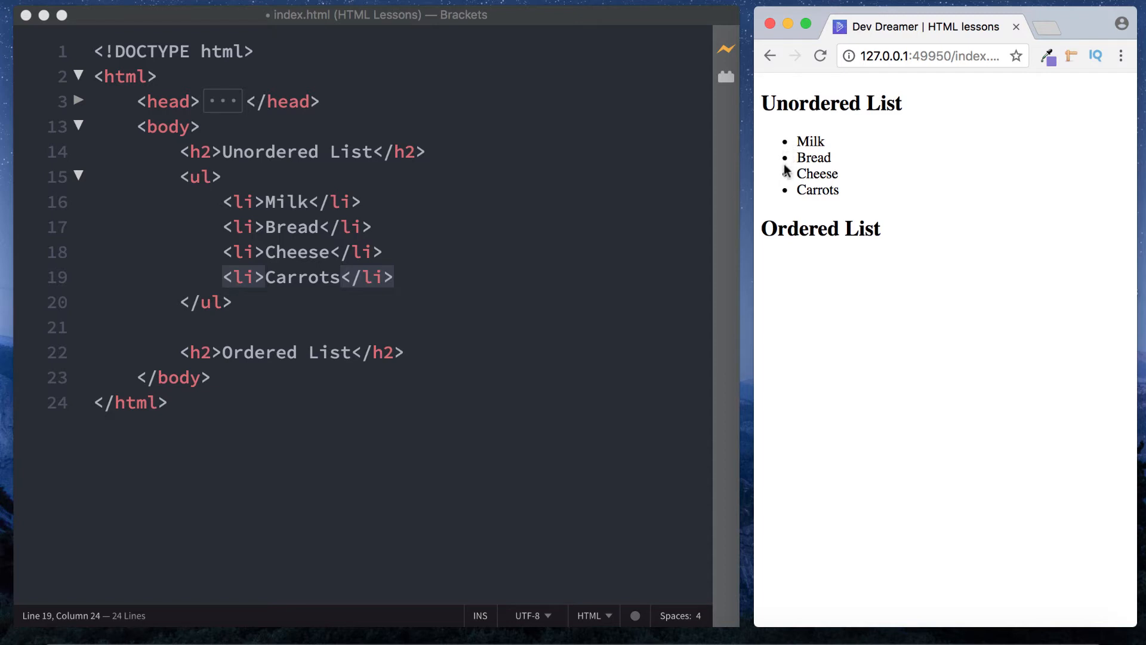
mouse_move(179, 351)
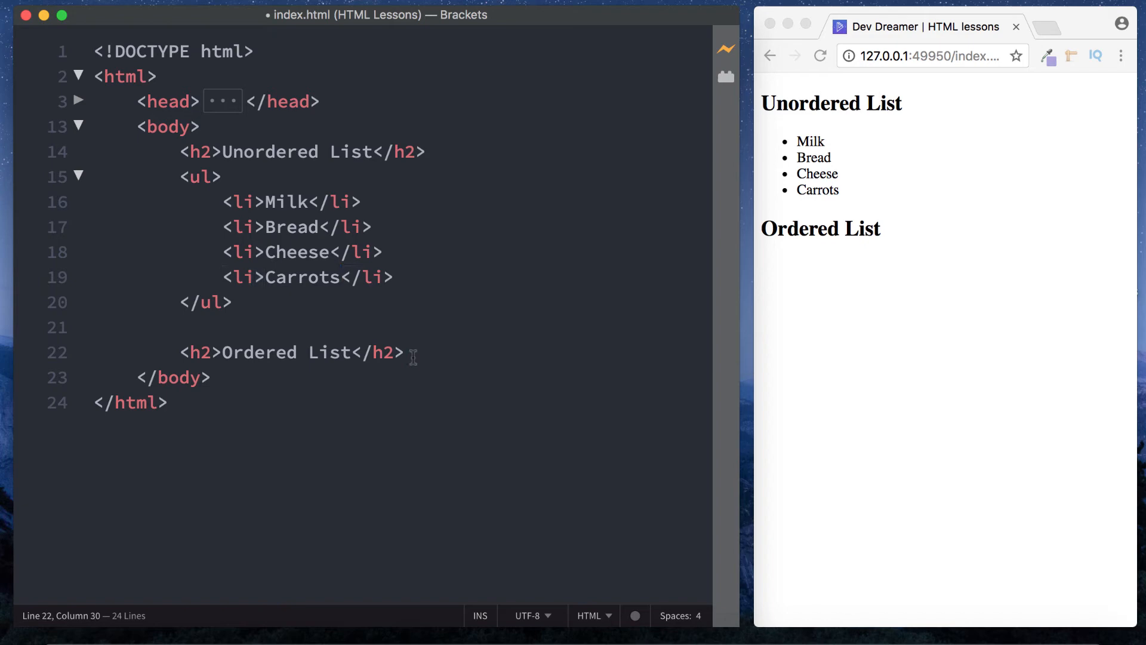
Add an ol of Milk, Bread, Cheese, Carrots and a fifth item Potatoes.
key(Enter)
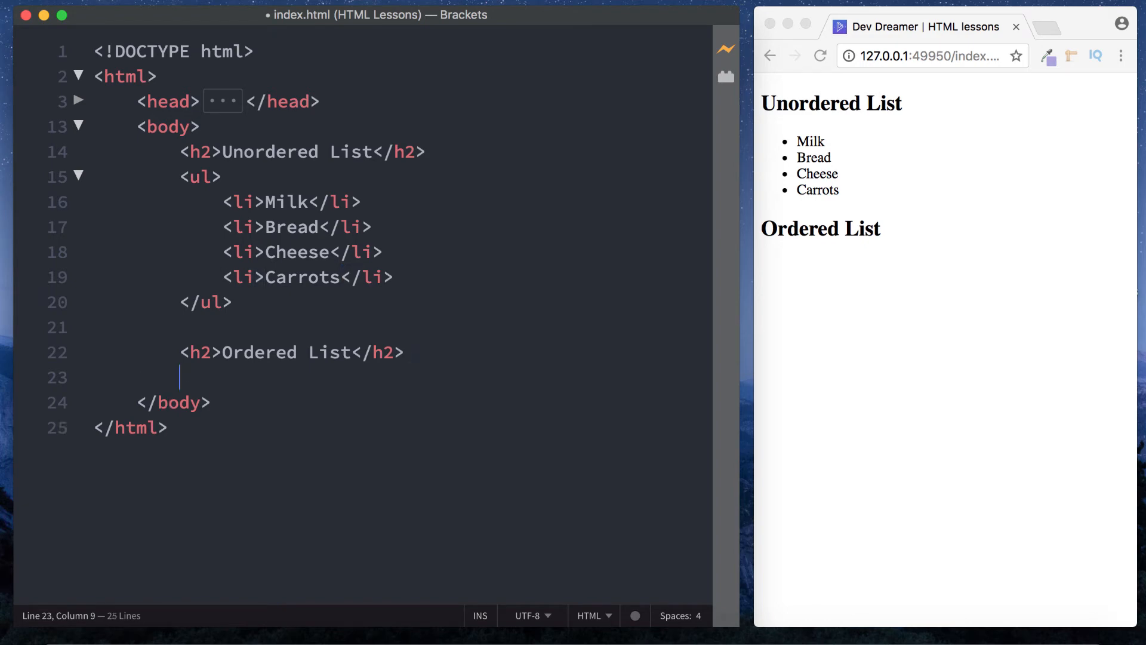
text(<ol)
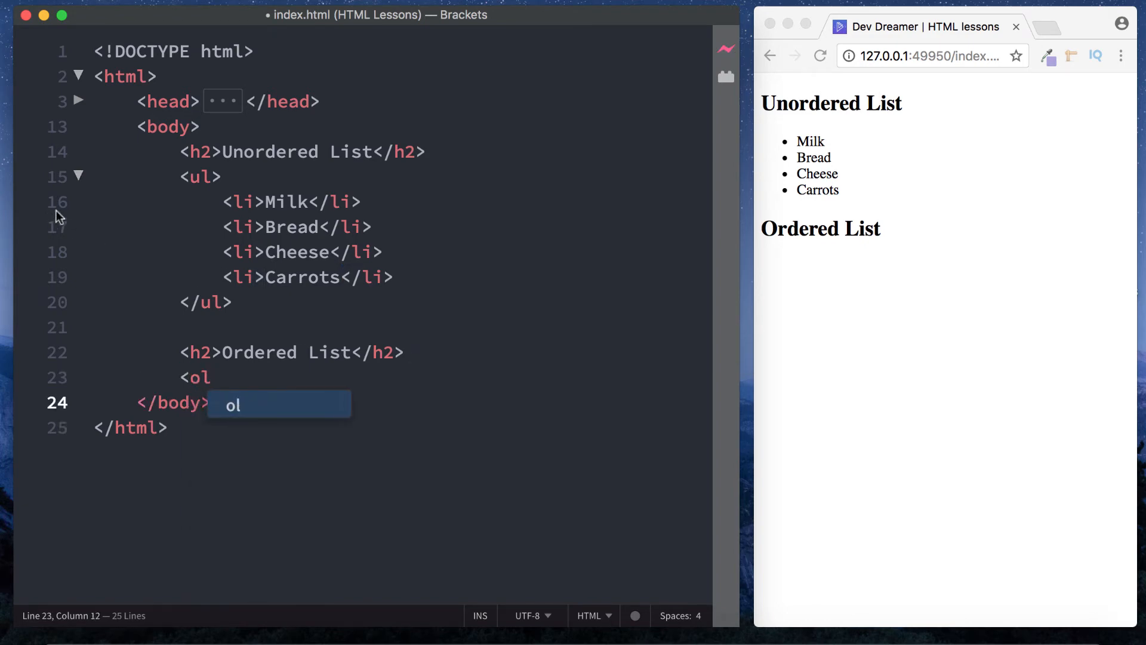
mouse_move(236, 341)
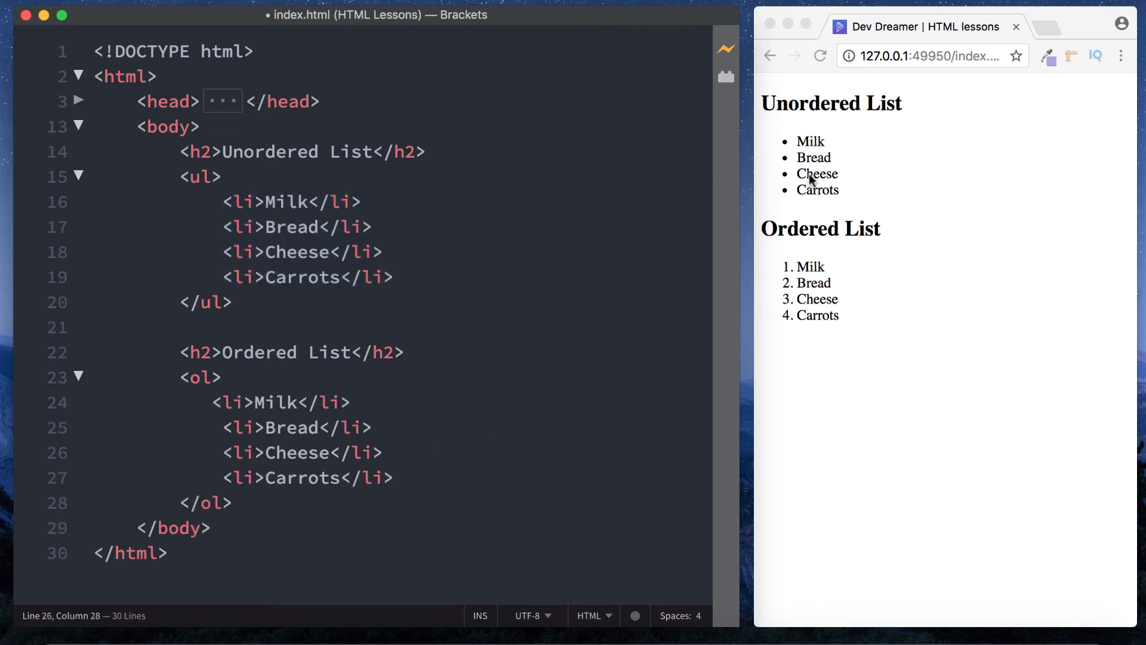
mouse_move(872, 253)
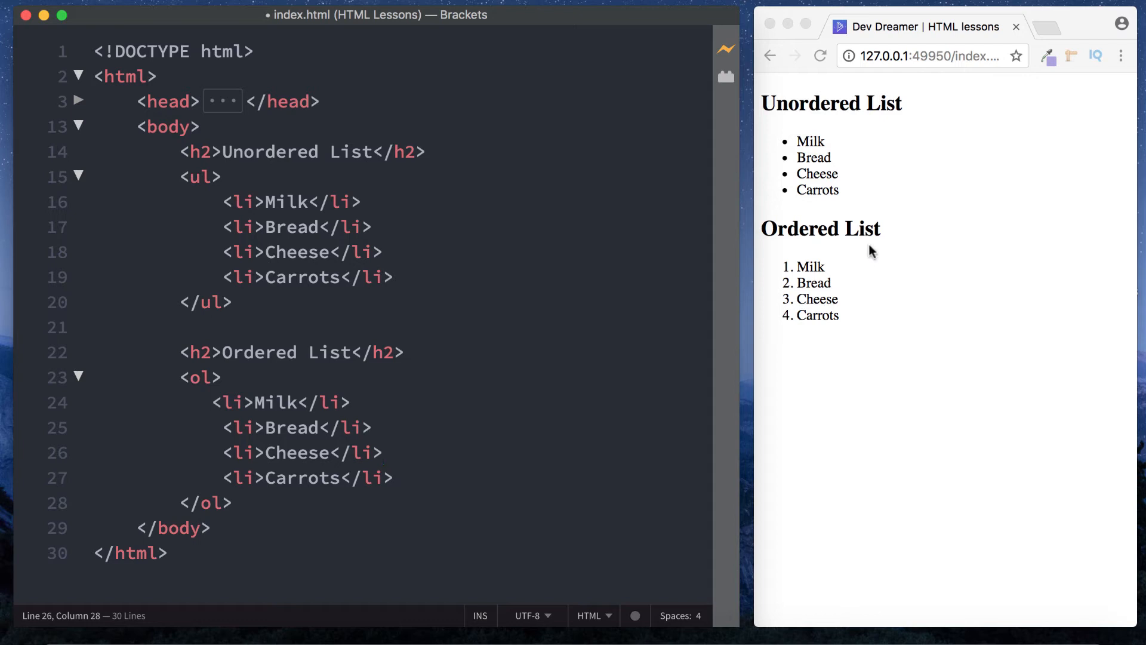
mouse_move(788, 272)
text(<li></li>)
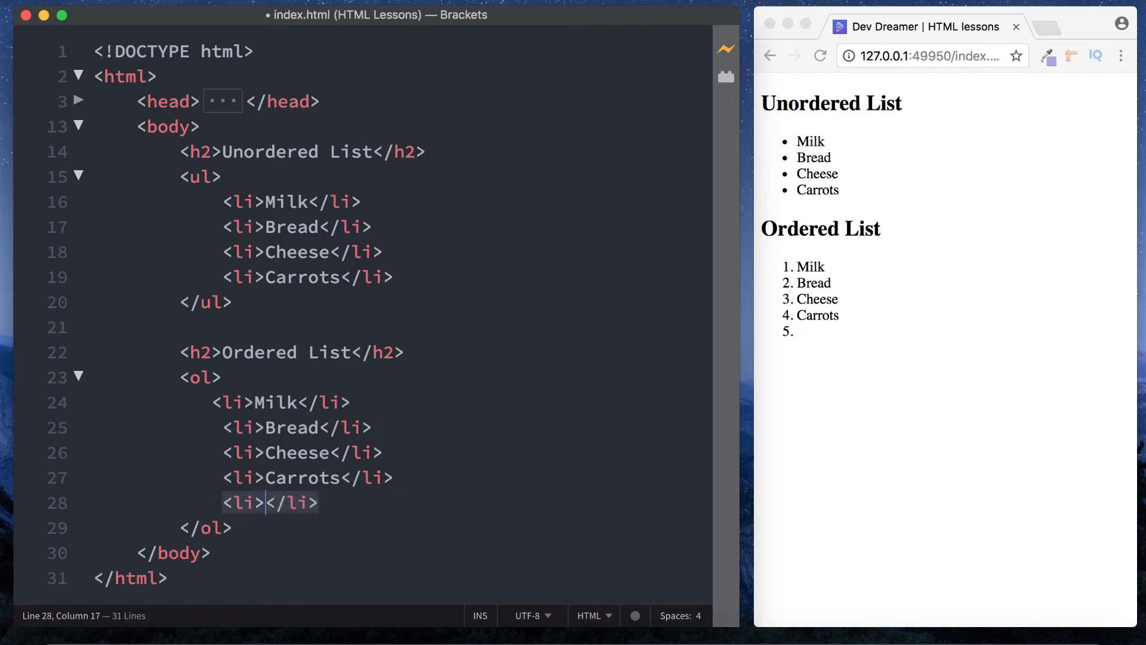
text(Potat)
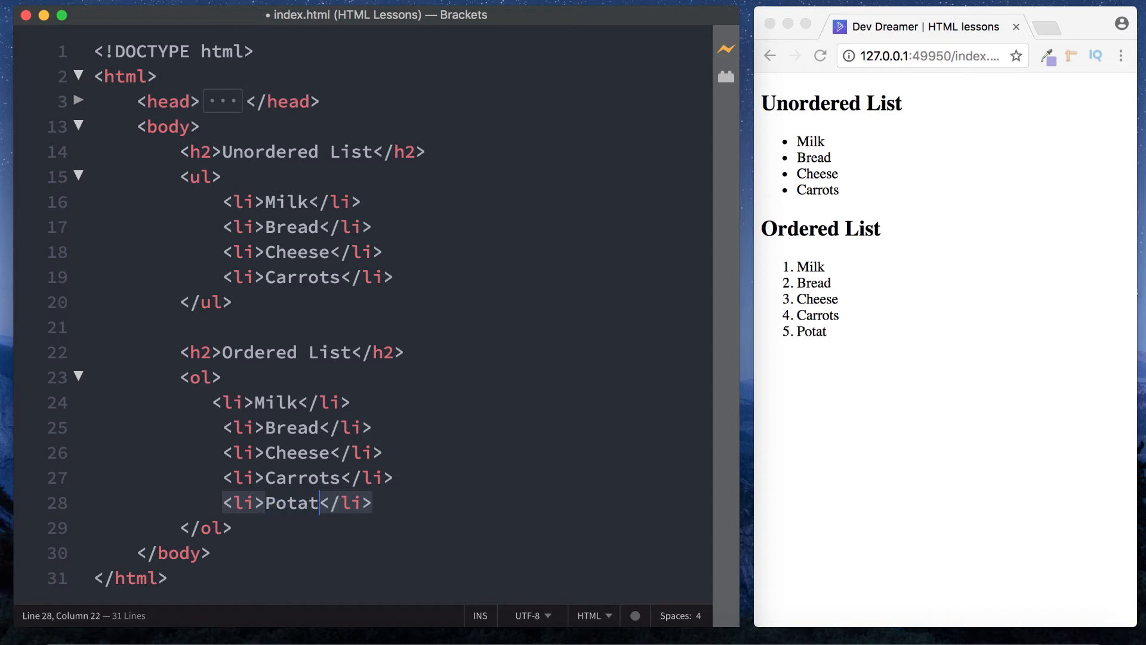
text(oes)
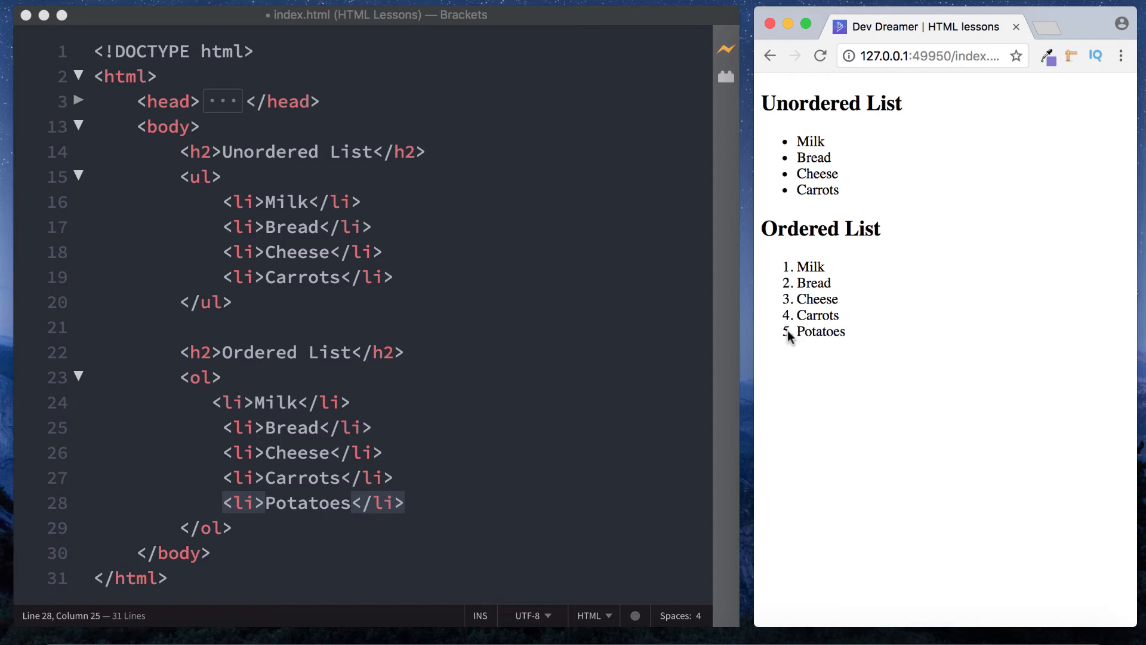
mouse_move(792, 437)
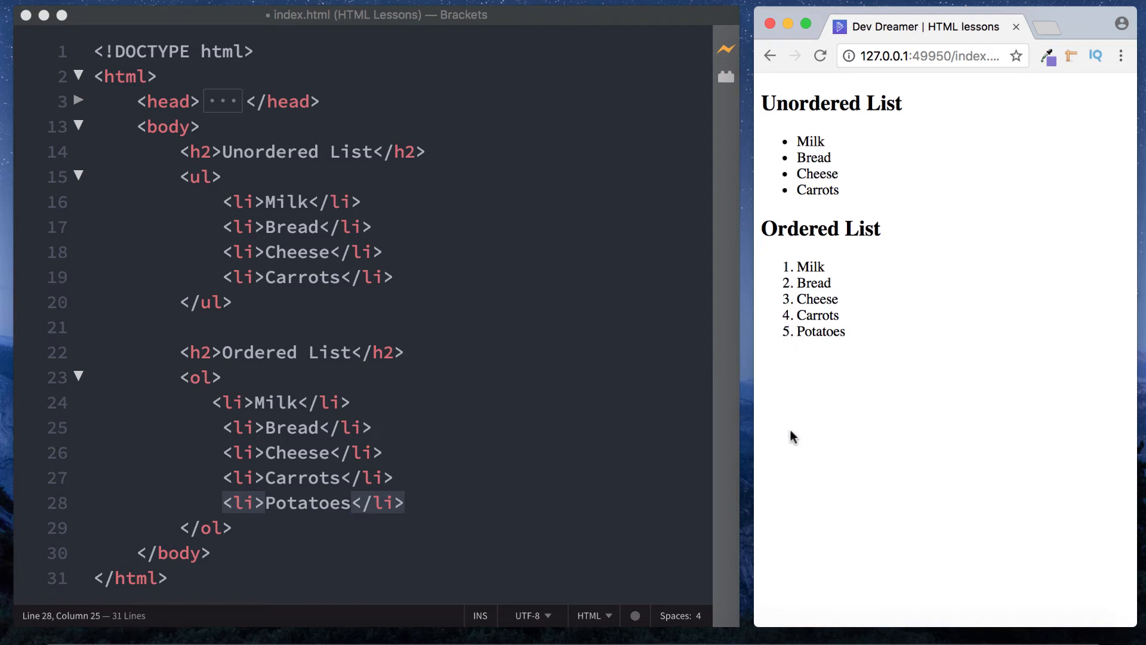
mouse_move(806, 148)
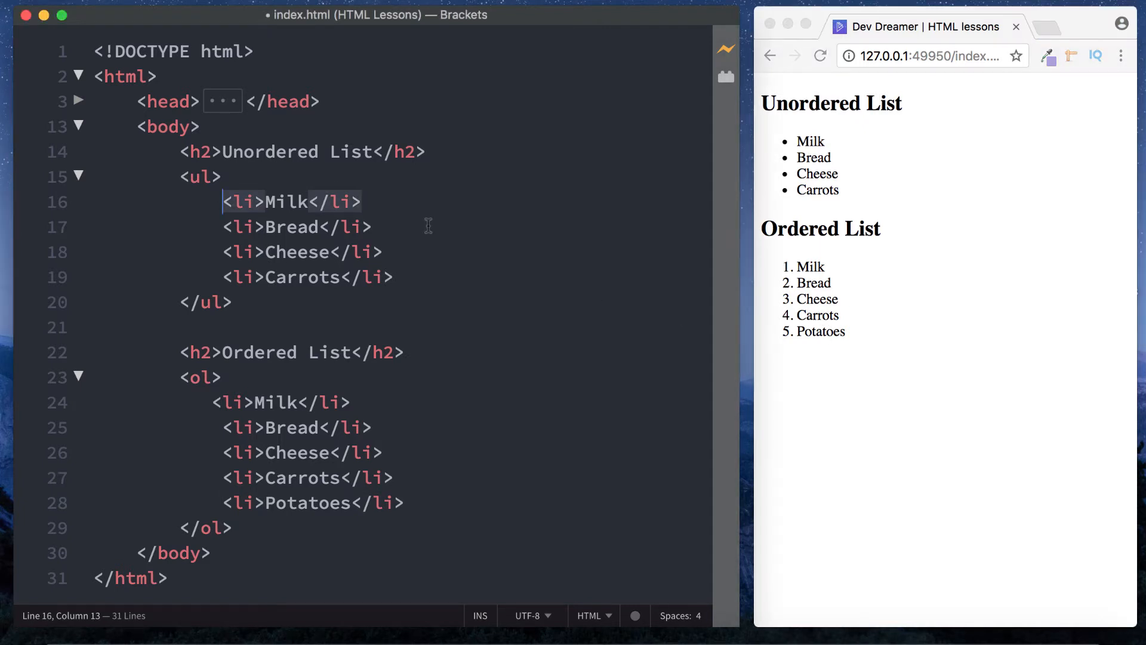
Wrap the Milk bullet item in a link pointing to '#'.
text(<a href=")
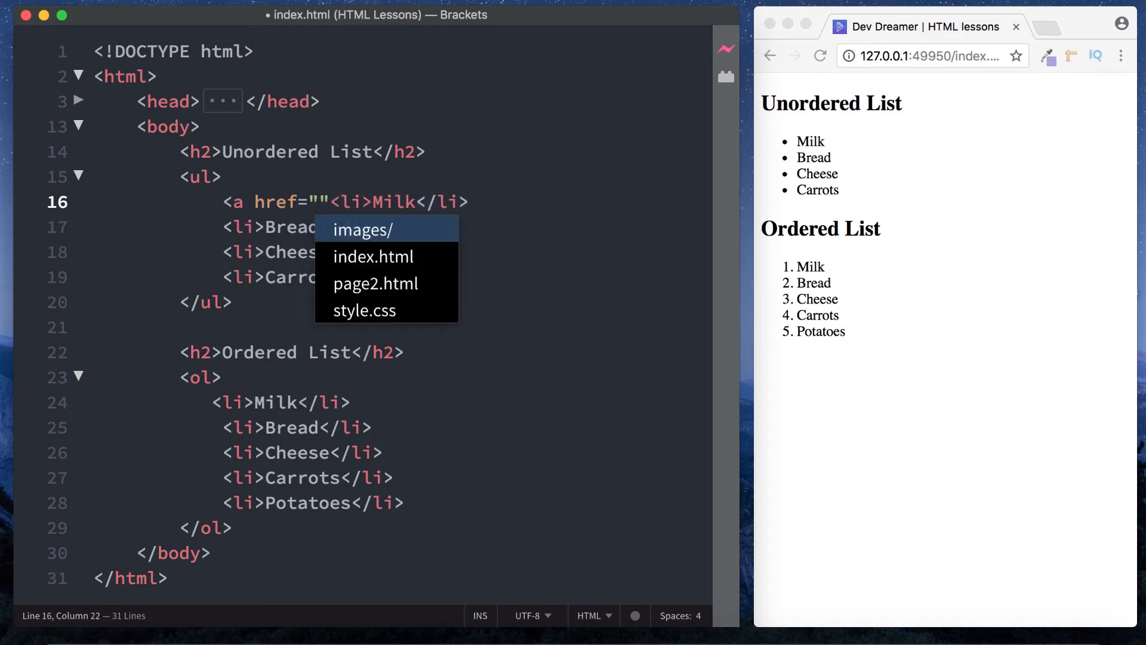
text(#"></a>)
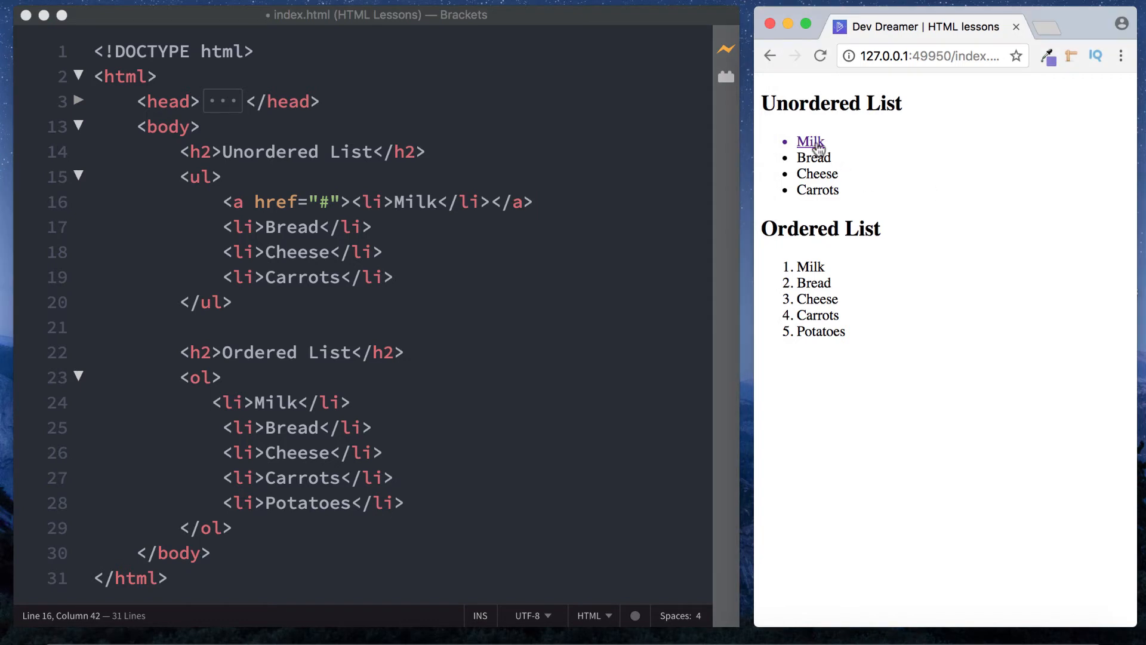
mouse_move(555, 219)
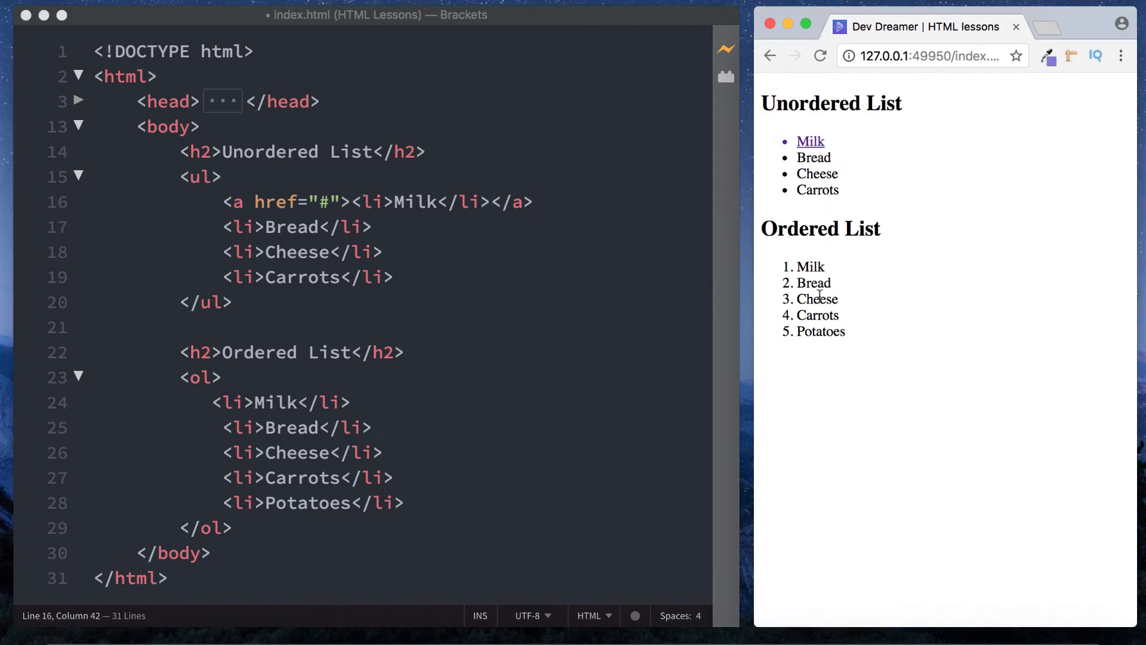
mouse_move(547, 304)
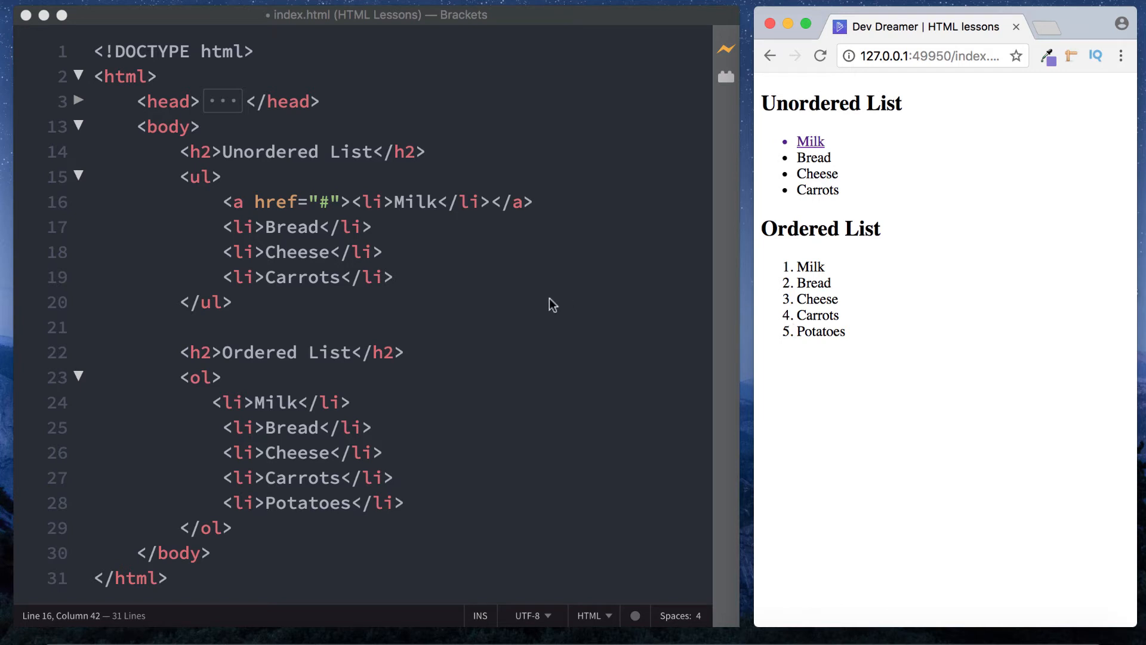
mouse_move(888, 240)
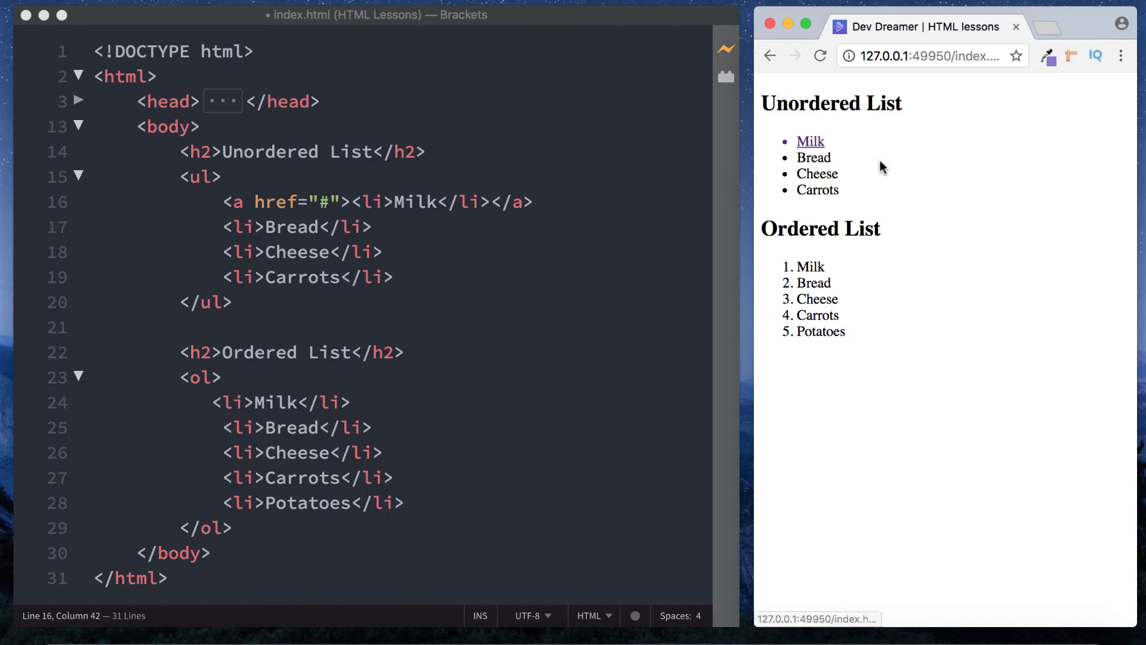
mouse_move(89, 258)
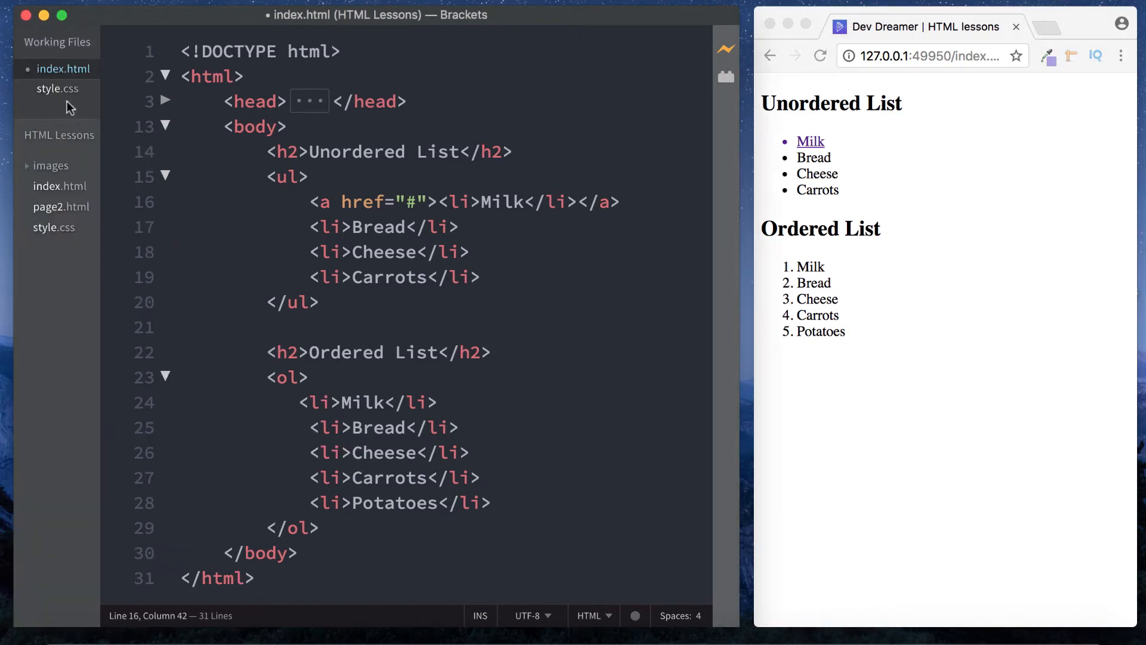
In style.css start a rule with ul, ol as the selector.
click(55, 89)
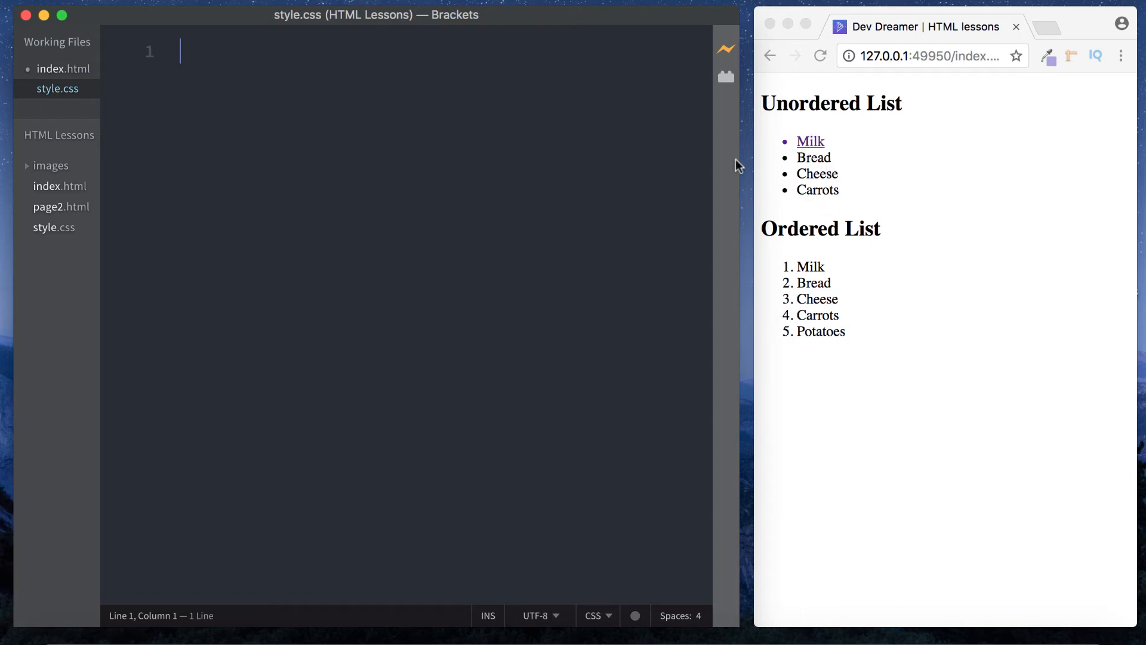
text(ul {)
text(list)
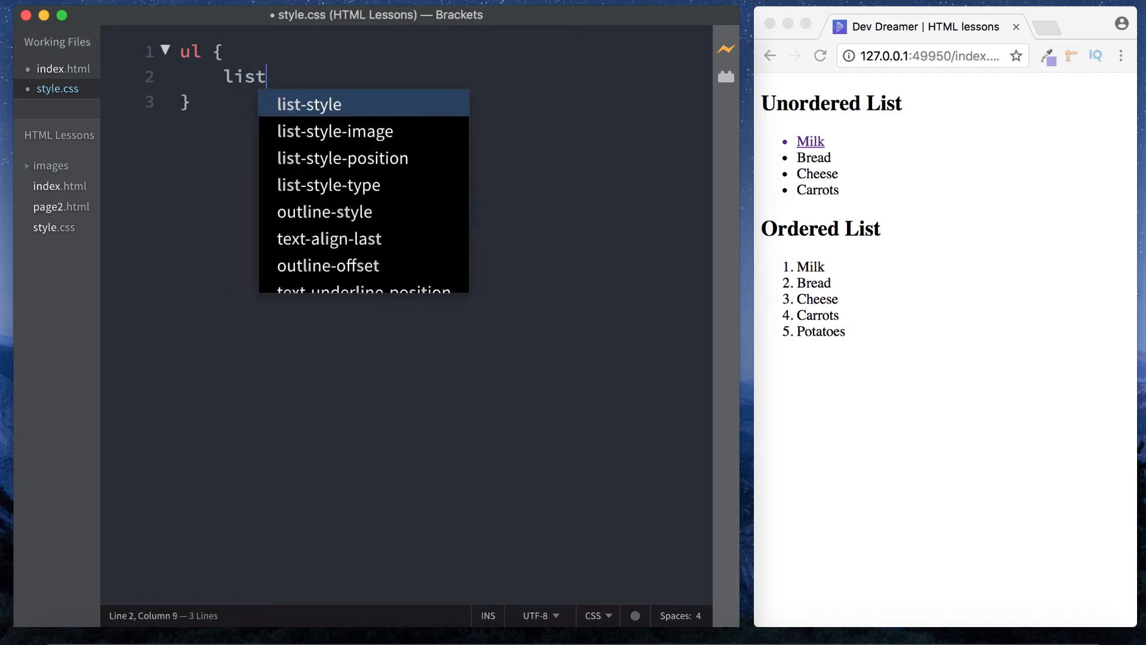
click(328, 184)
text(,)
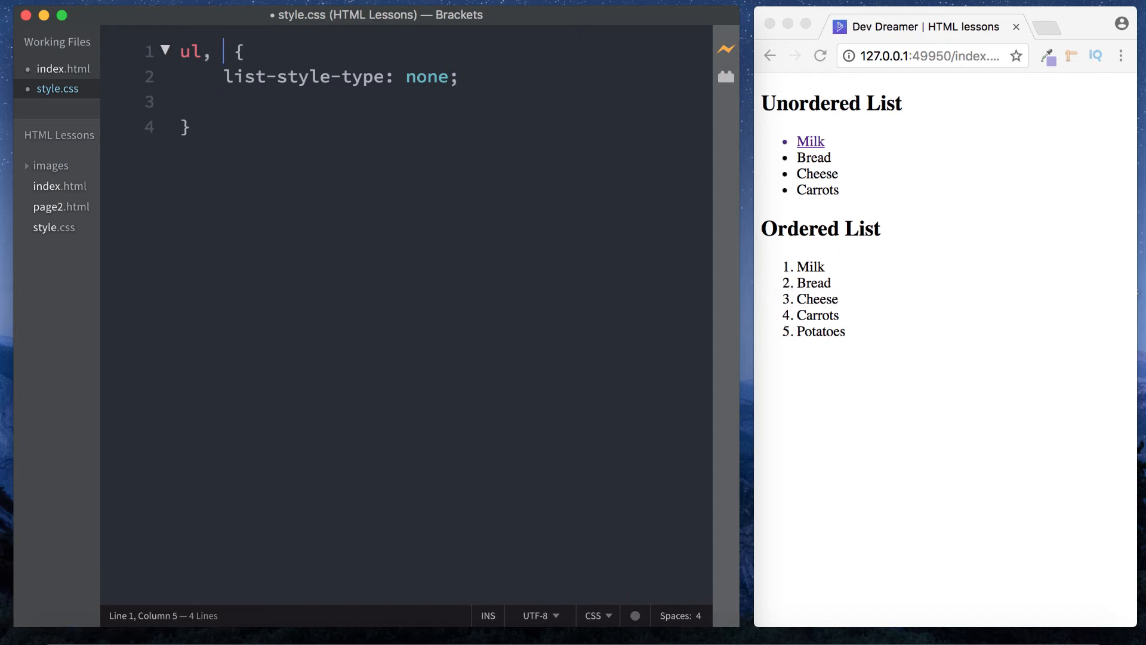
text(ol)
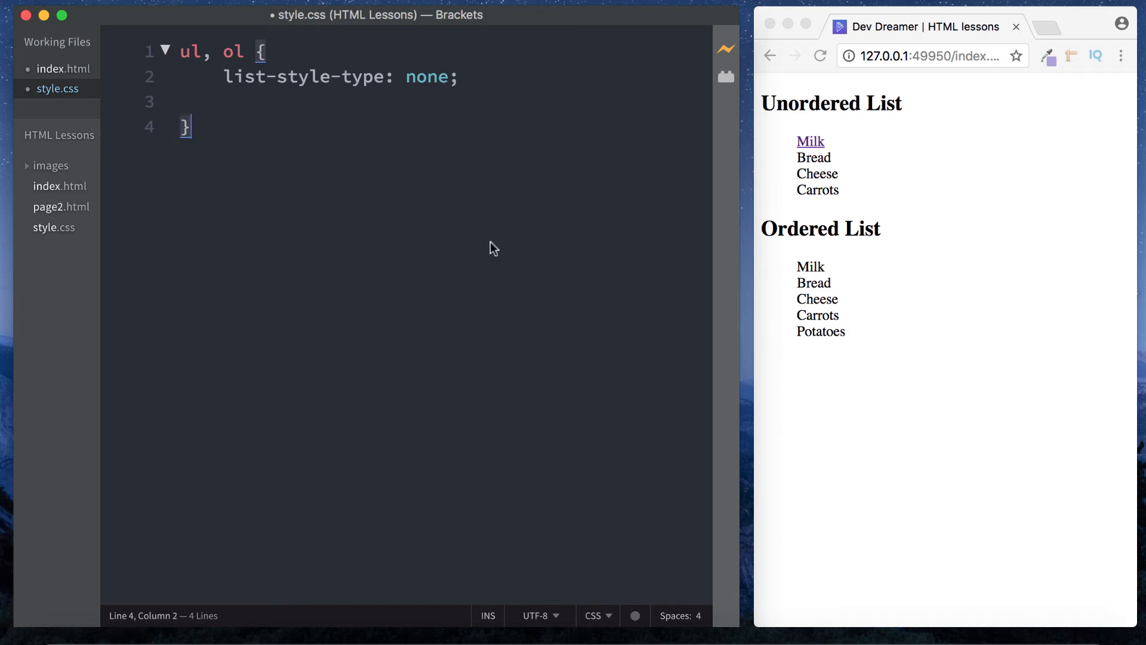
Tidy the ul, ol rule to list-style-type: none with no empty line.
drag(178, 51, 246, 52)
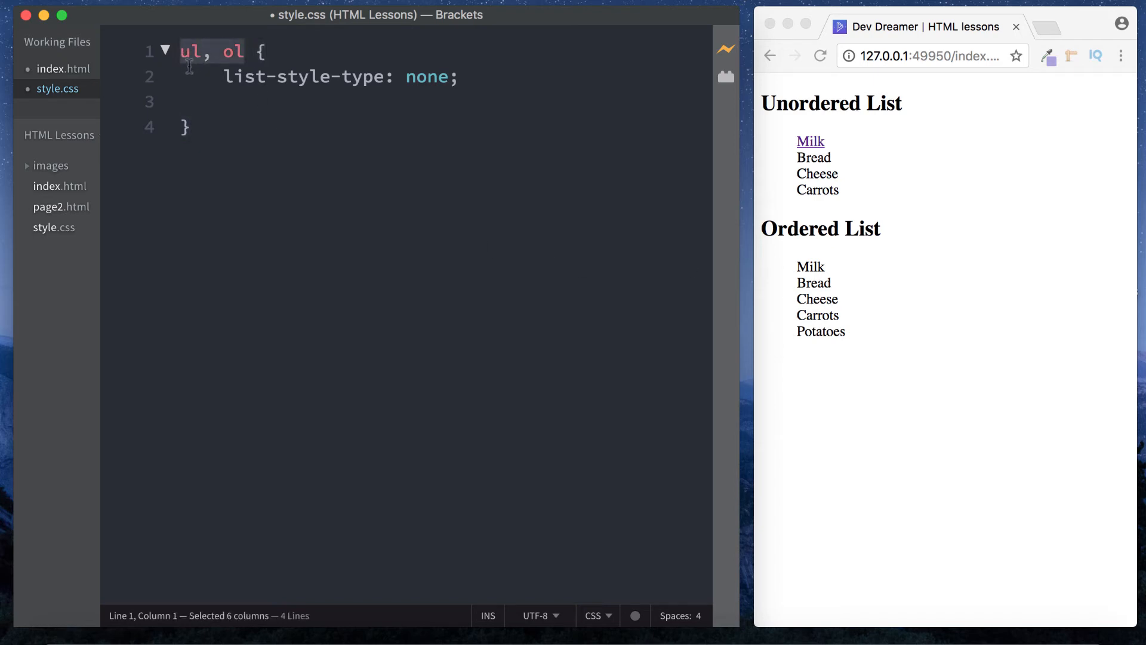
click(186, 127)
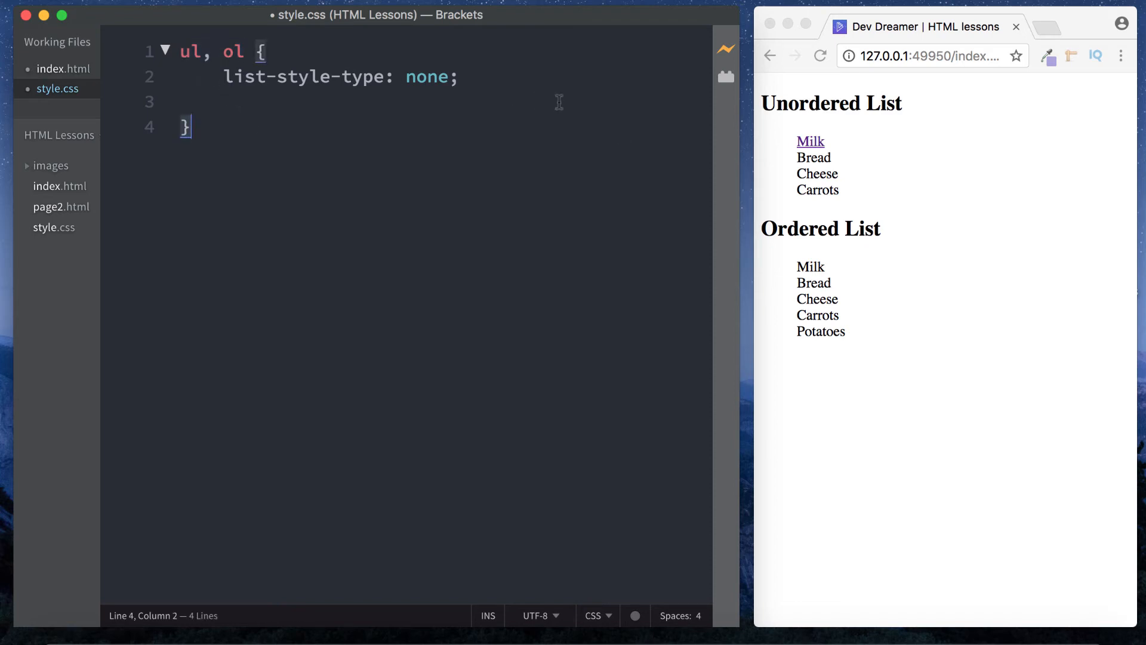
click(214, 101)
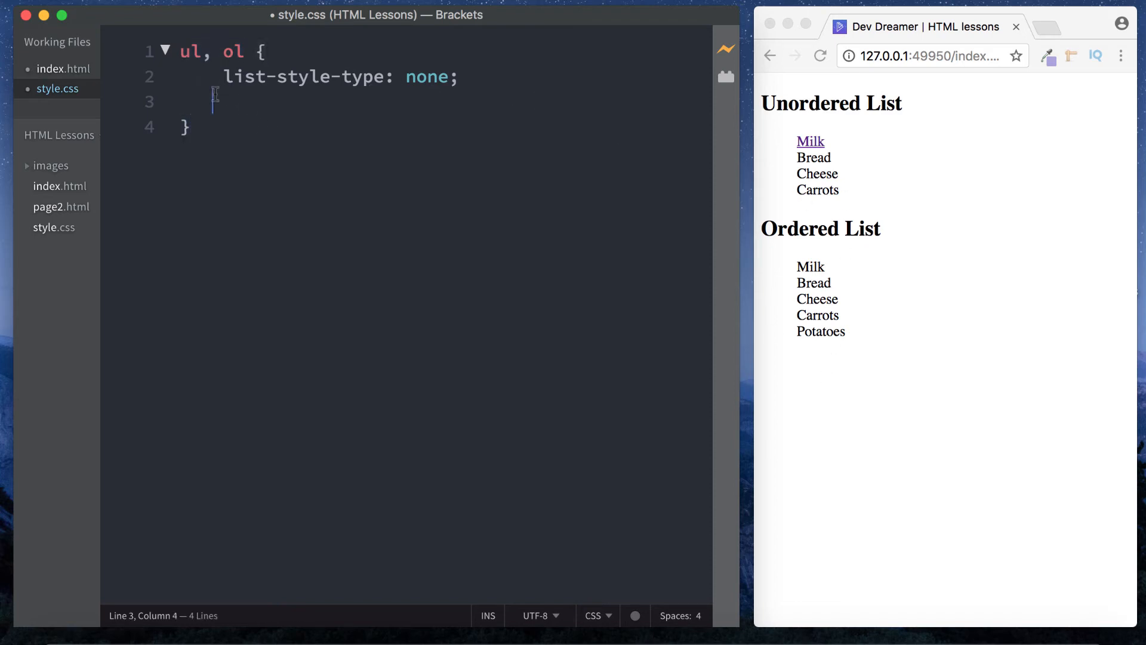
key(Backspace)
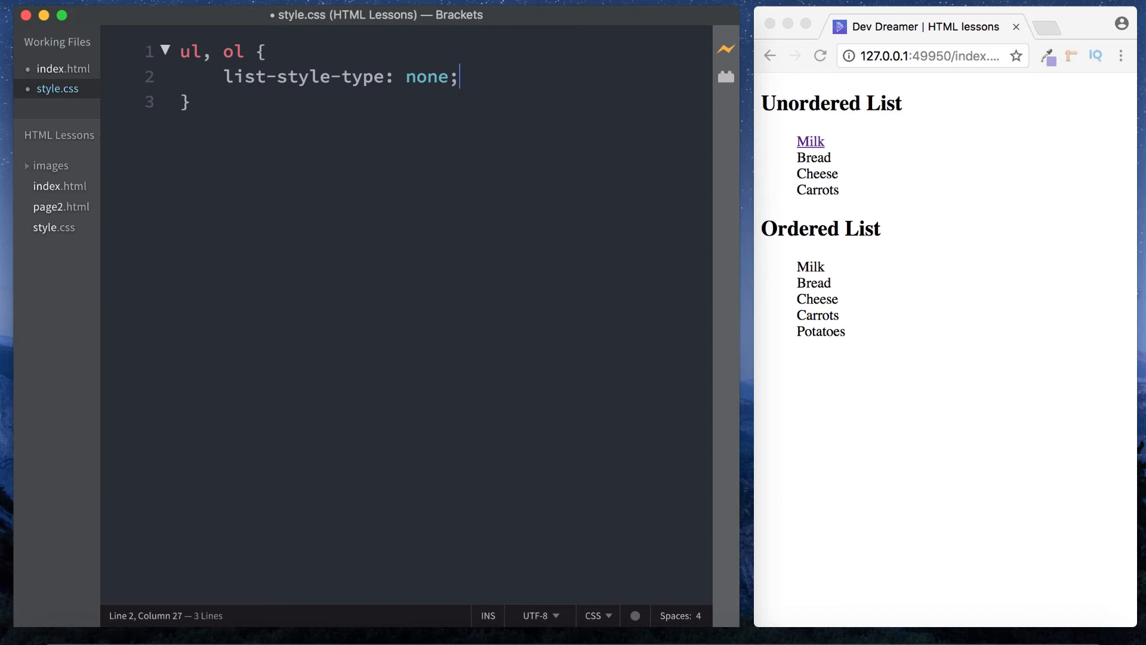
click(186, 100)
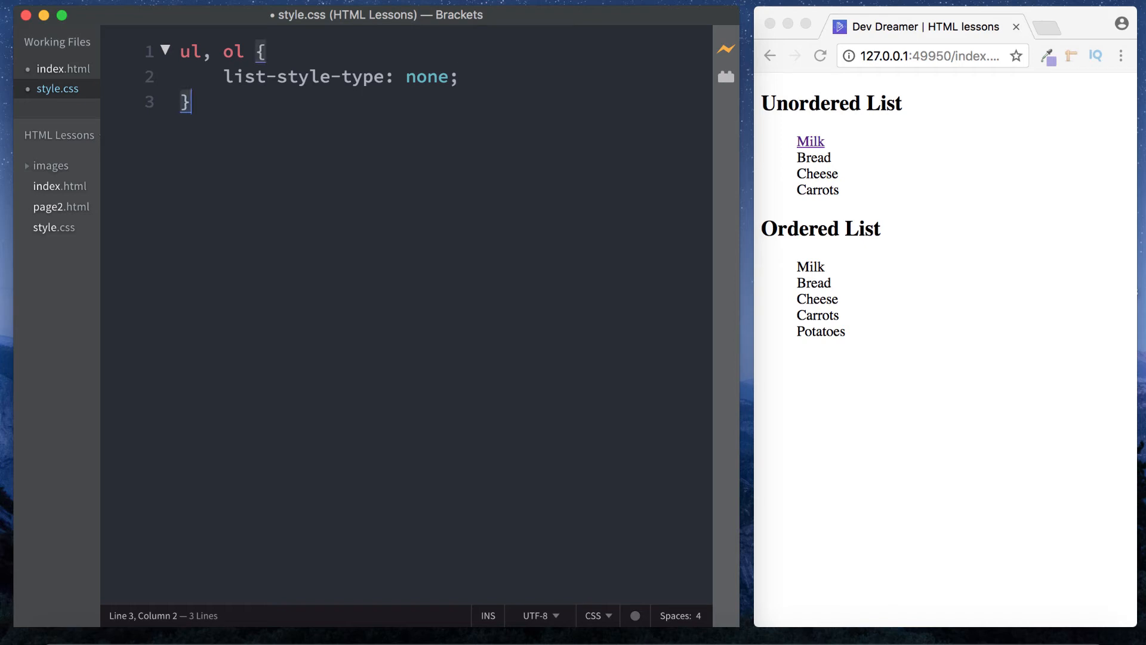
Add an li rule with color: red and font-size: 20px.
text(l)
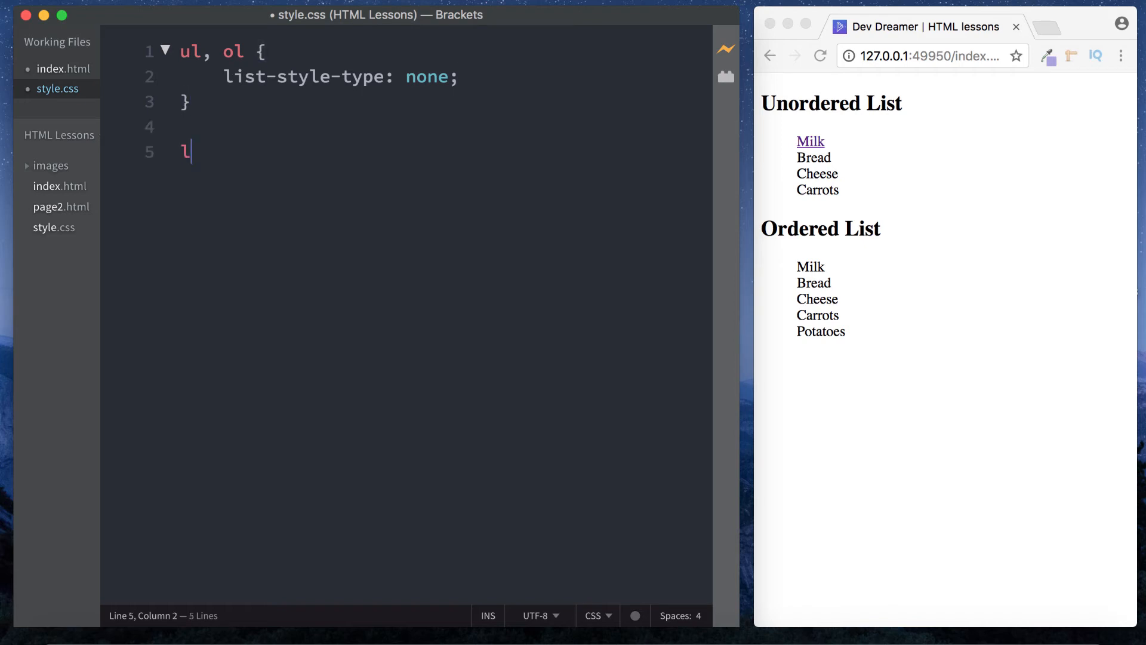
text(i {)
text(color)
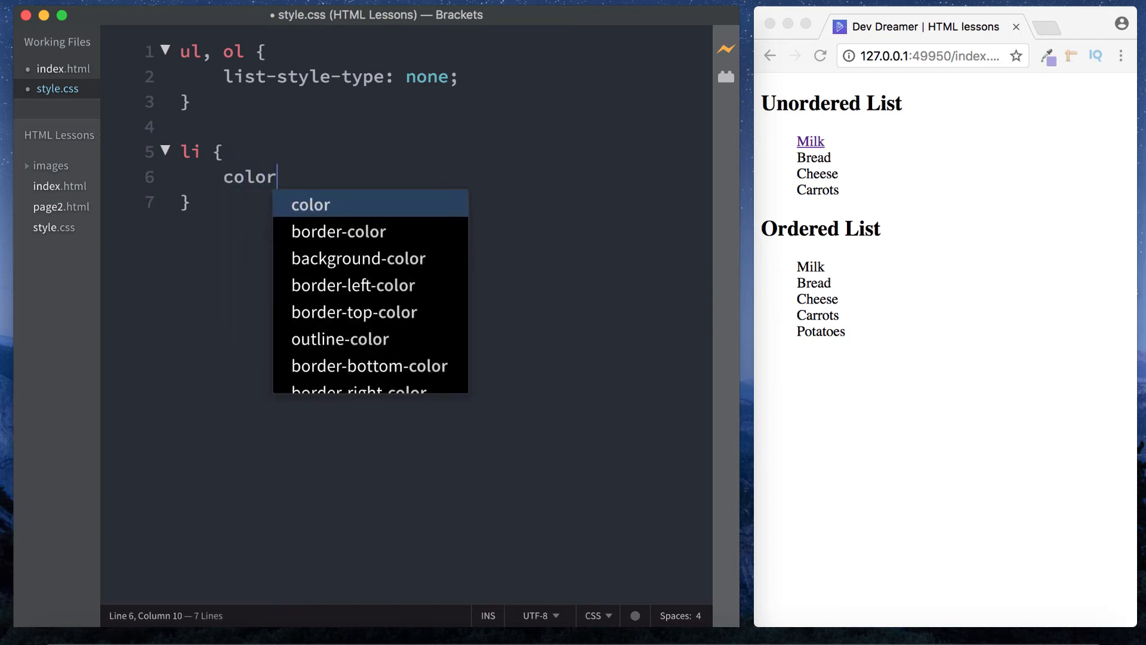
text(: red;)
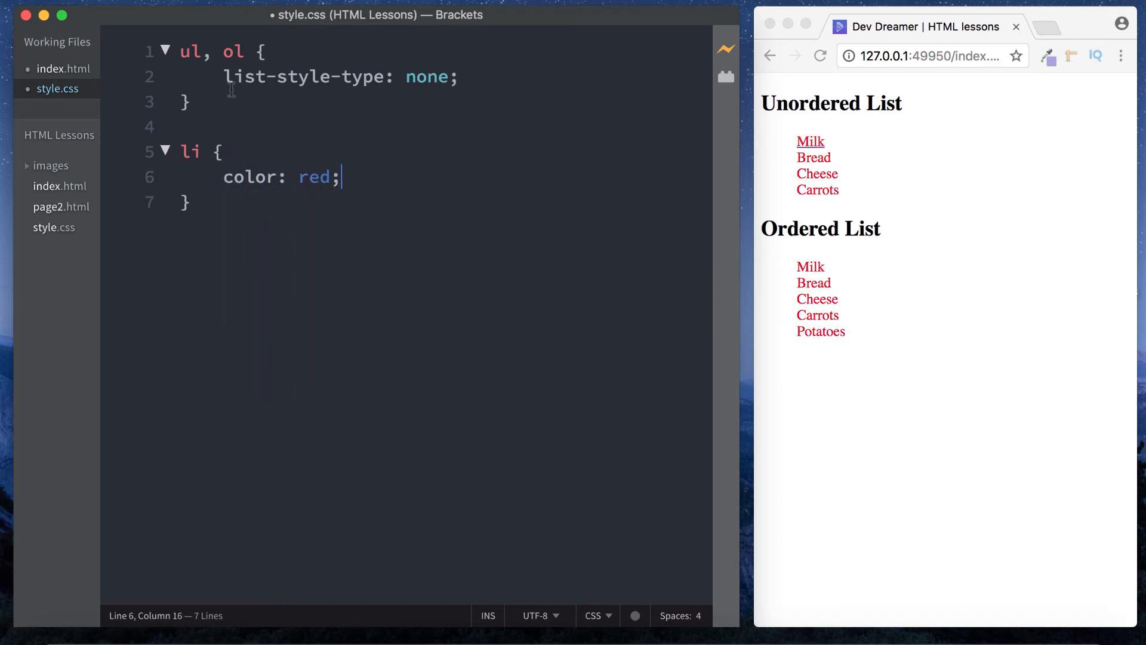
mouse_move(373, 222)
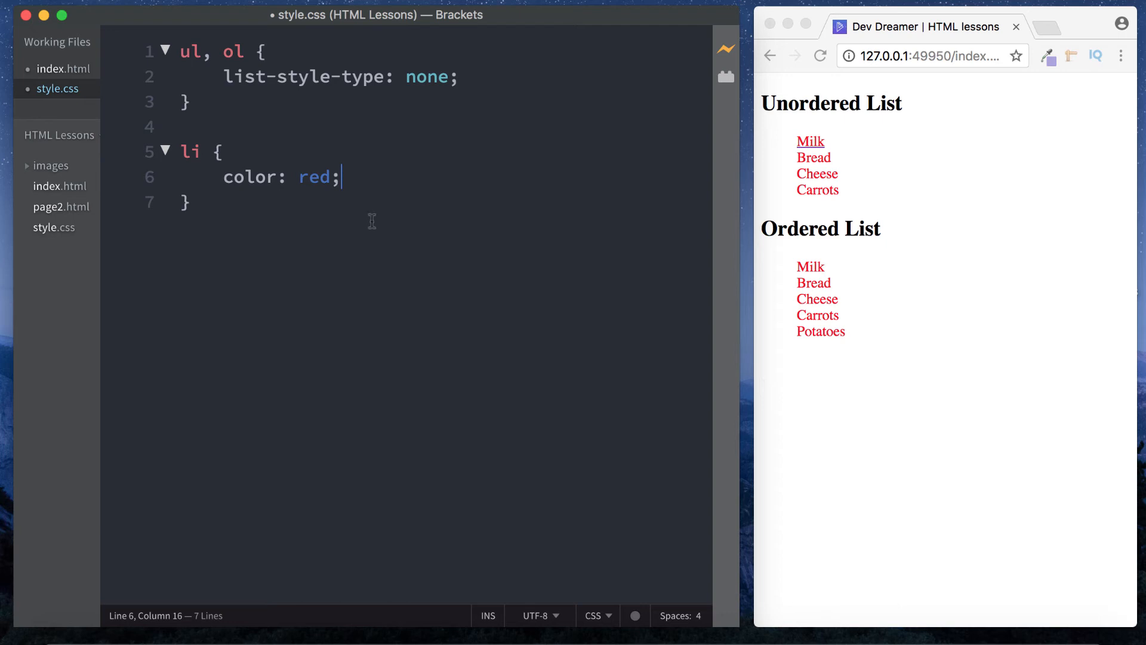
text(font)
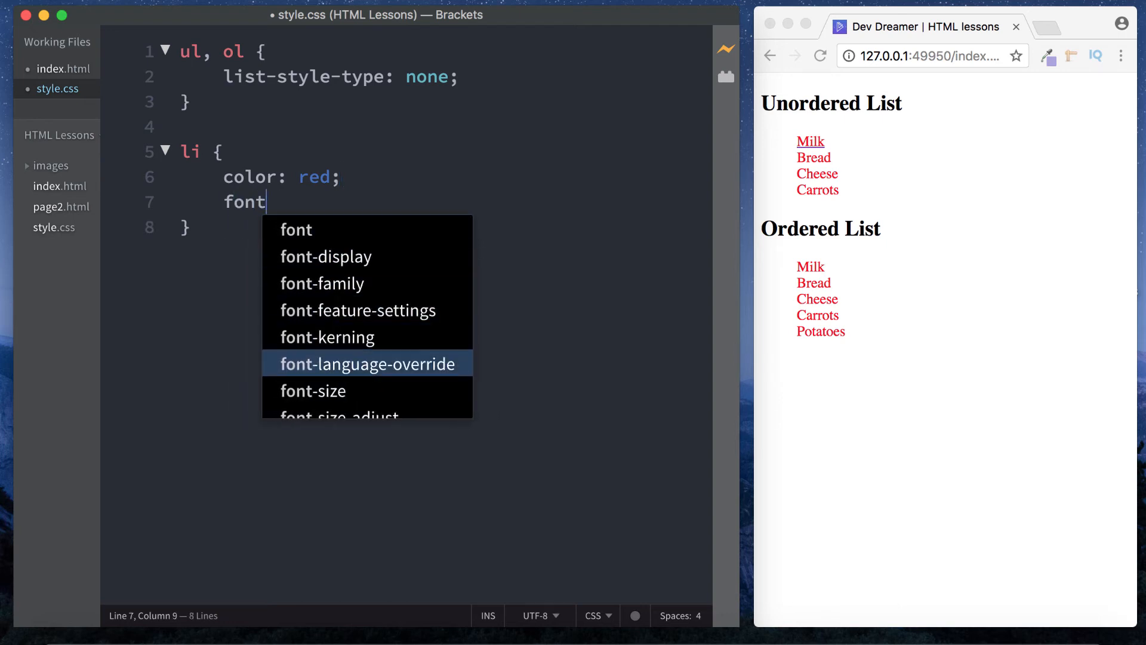
text(-size: 20px;)
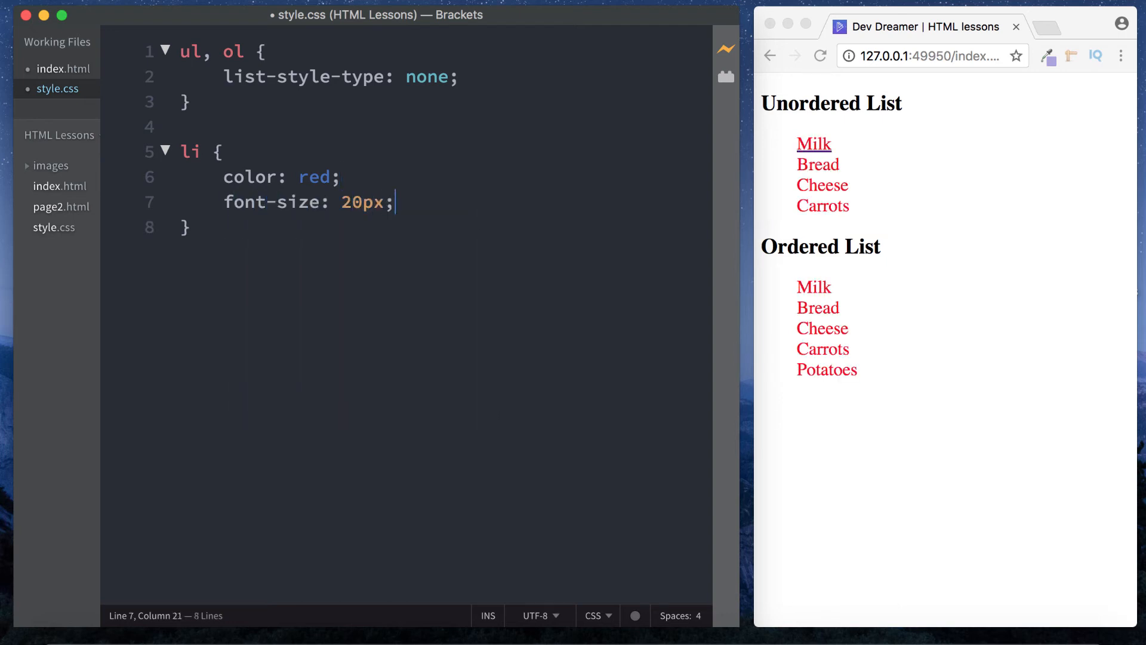
mouse_move(811, 164)
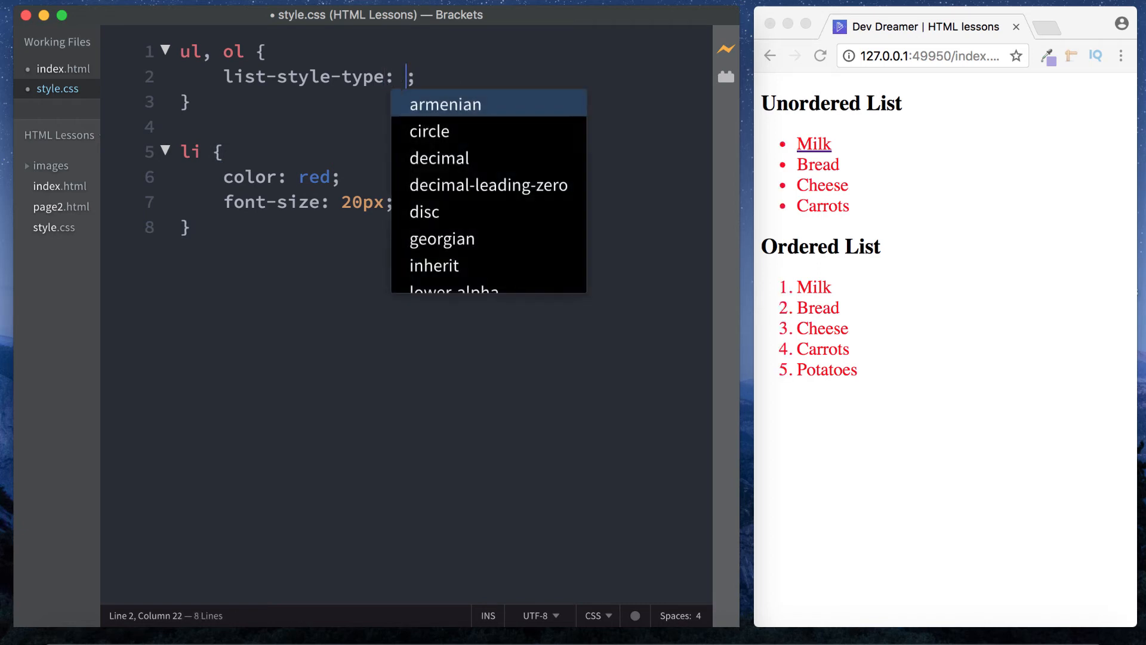
Try circle list markers and delete the color: red declaration.
click(430, 131)
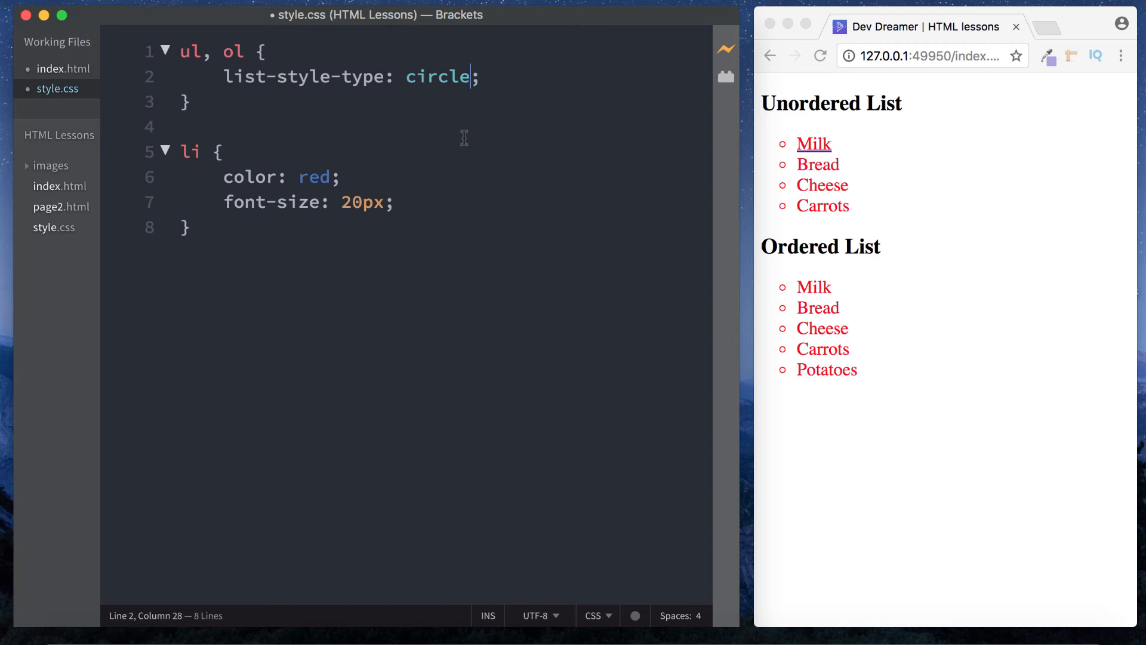
mouse_move(807, 151)
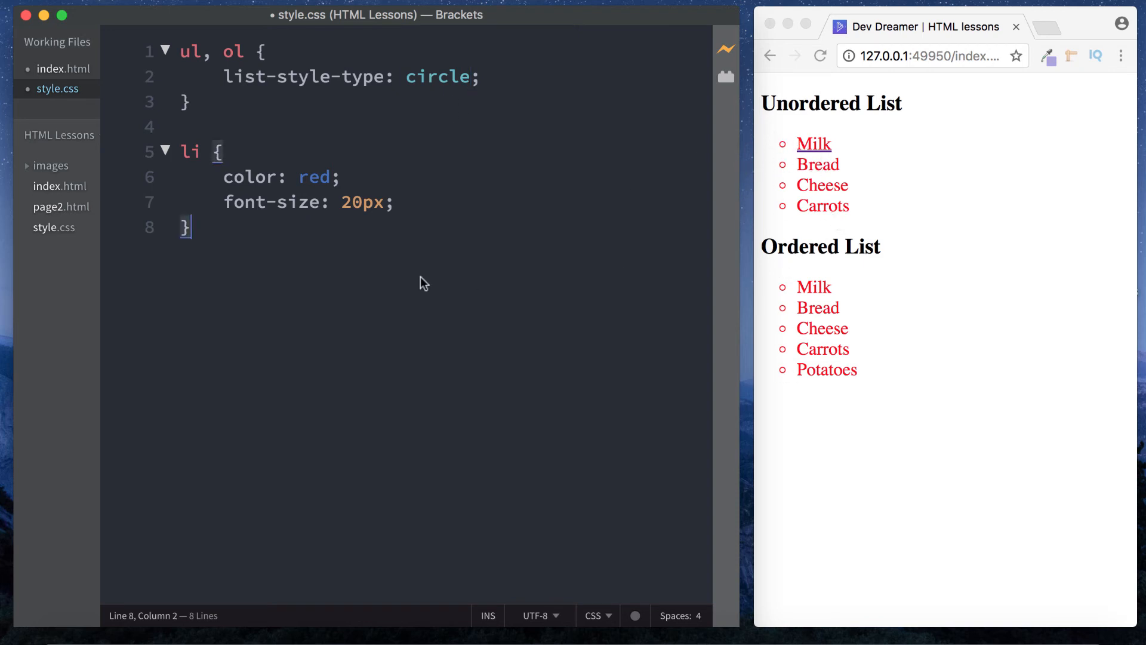
drag(225, 176, 343, 177)
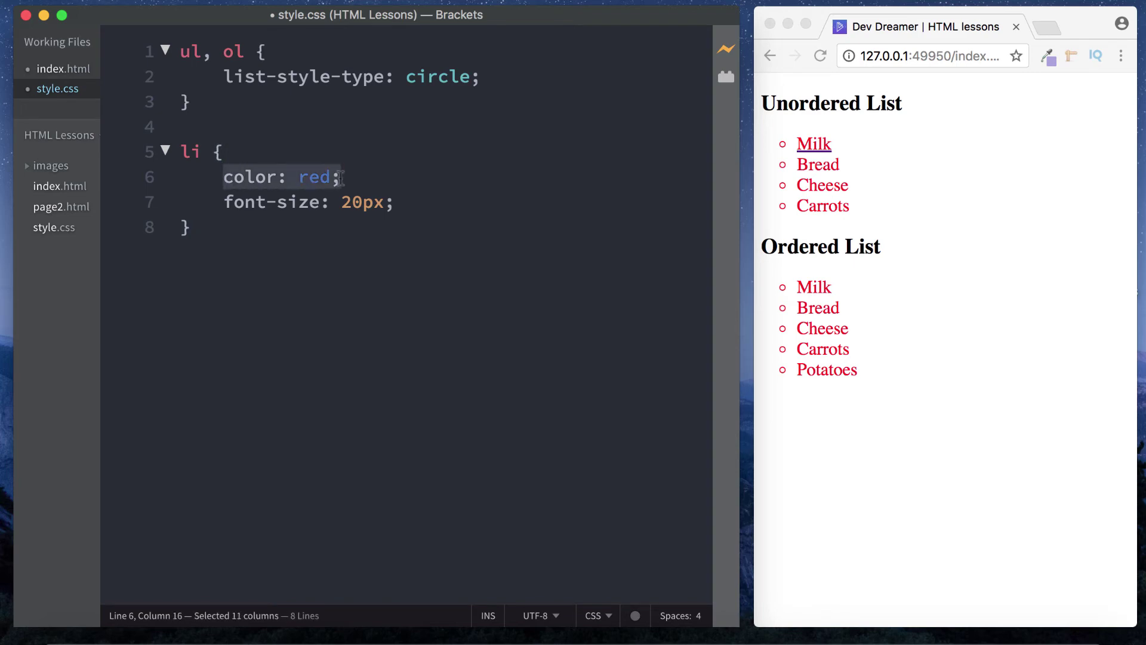
key(Backspace)
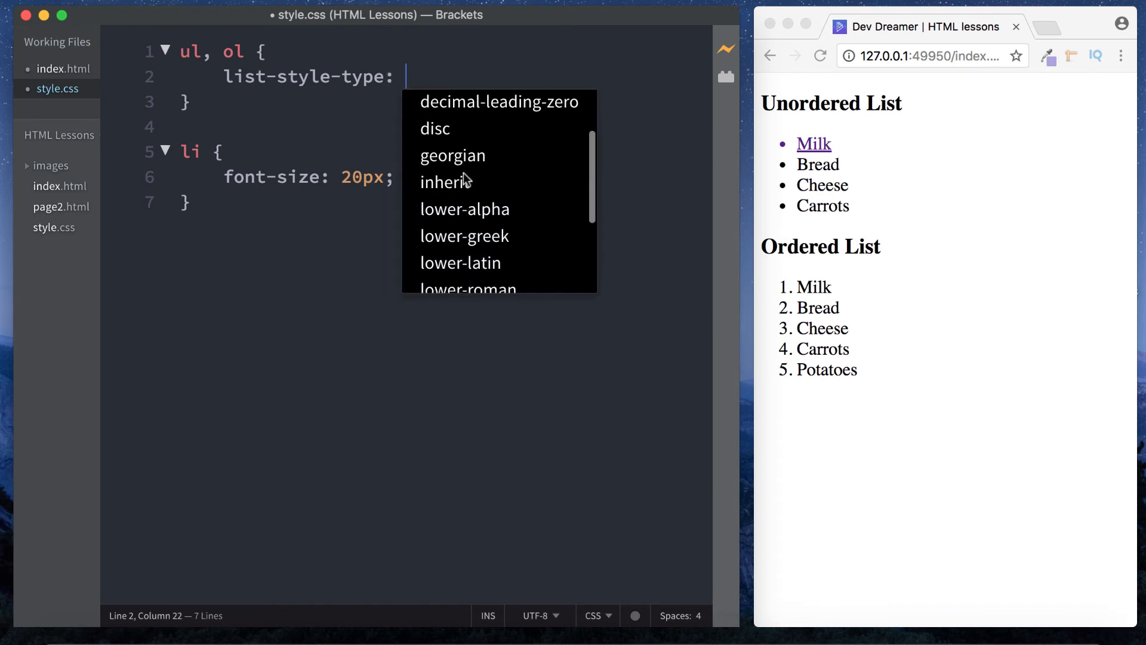
scroll(down, 3)
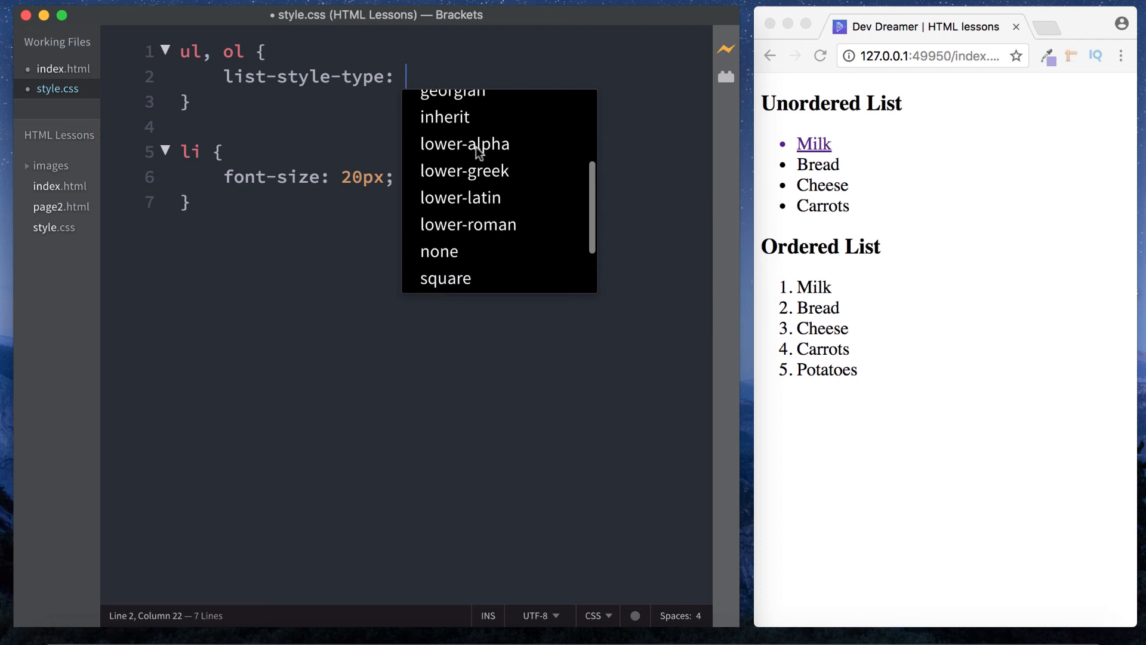
Try square markers via autocomplete, then set list-style-type back to none.
click(464, 171)
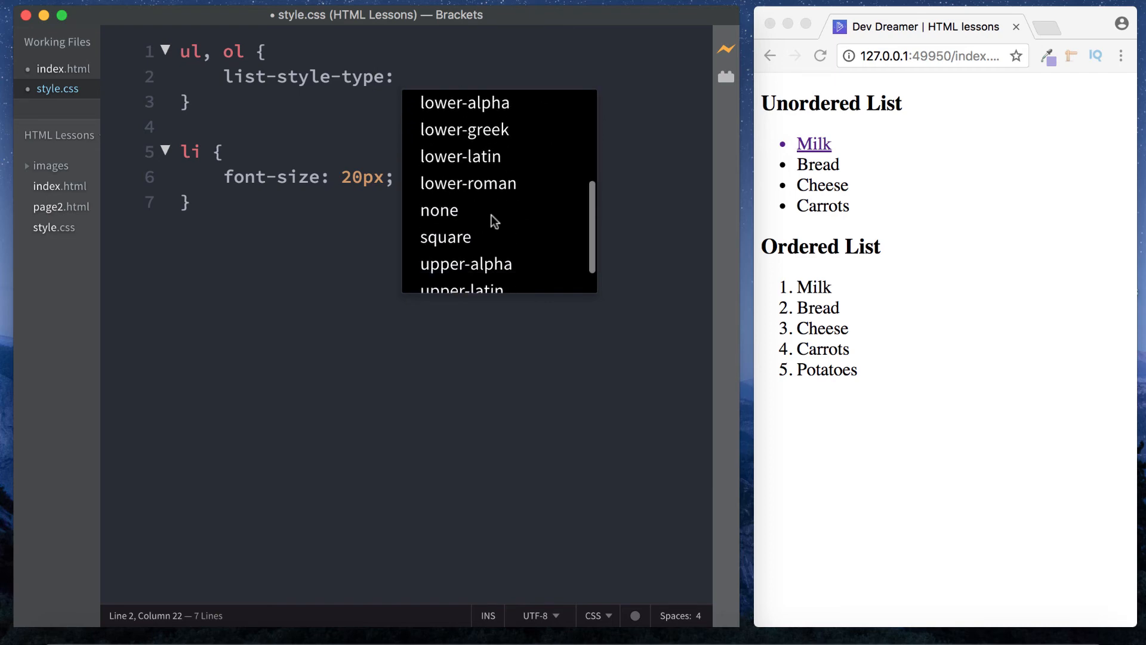
click(468, 183)
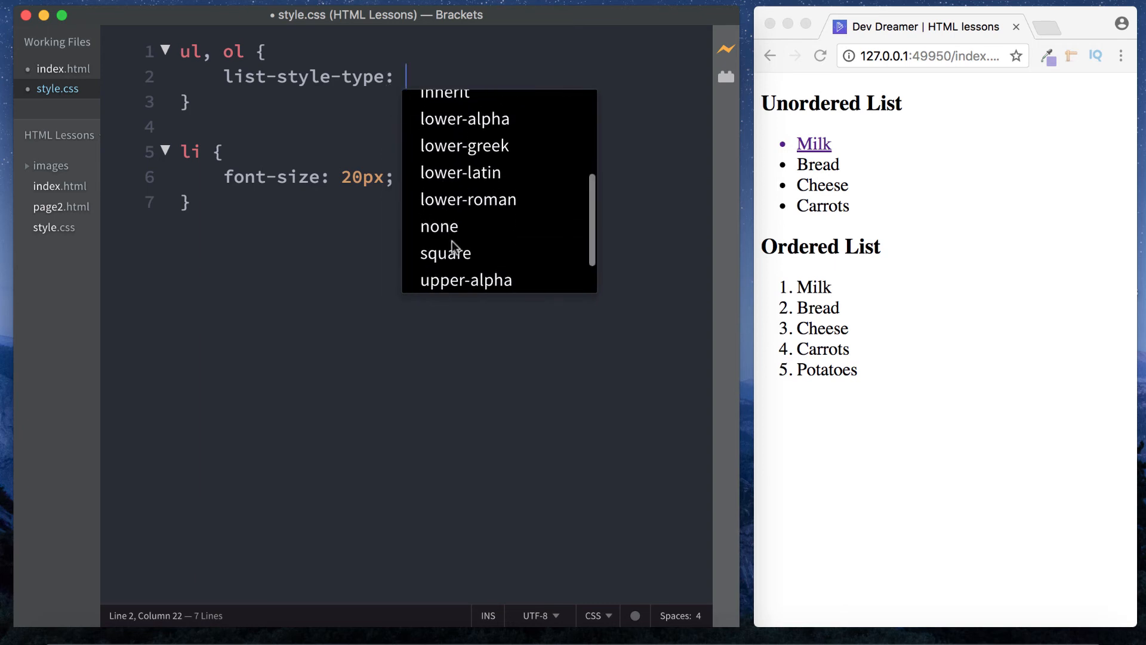
click(445, 253)
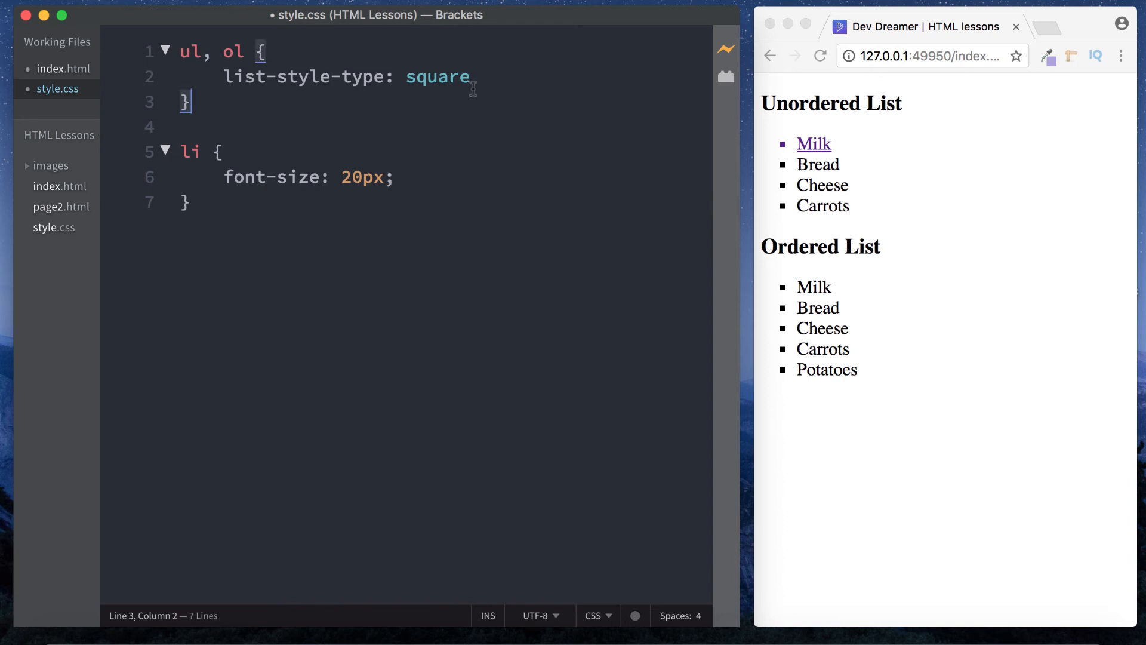
double_click(435, 77)
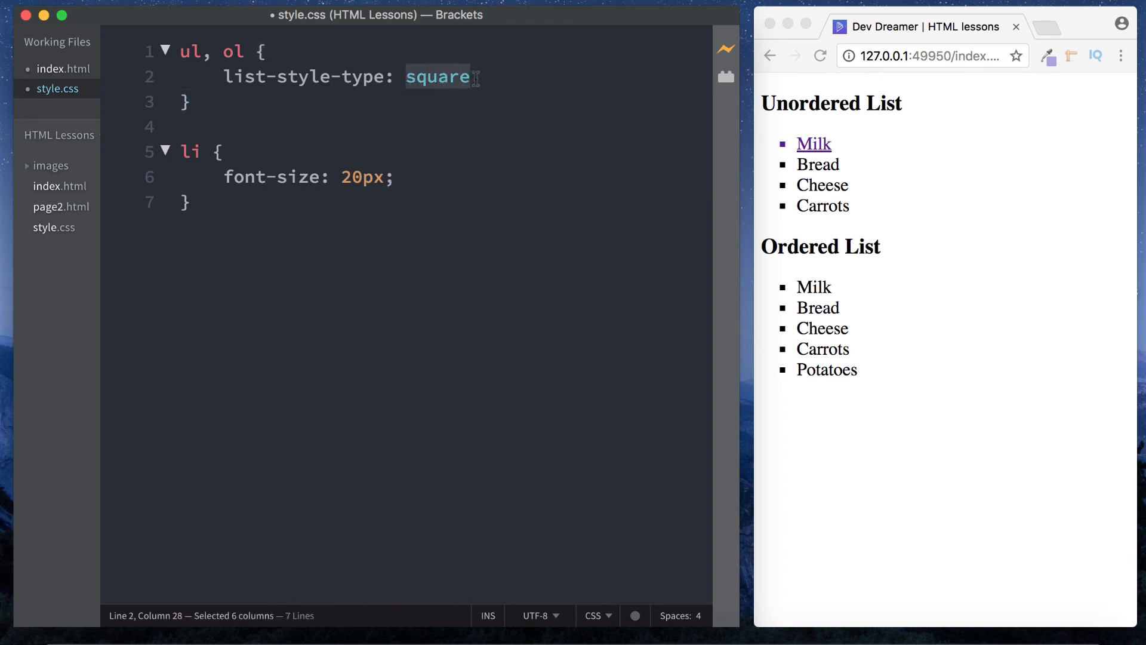
text(none;)
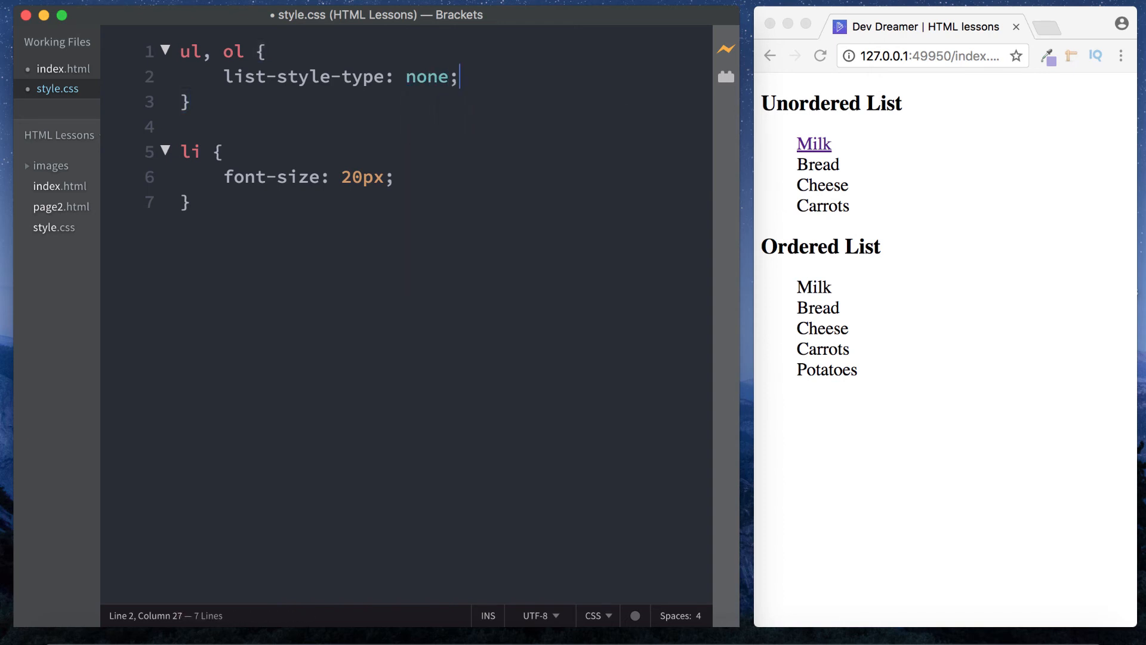
Reopen index.html from the Working Files sidebar.
click(184, 202)
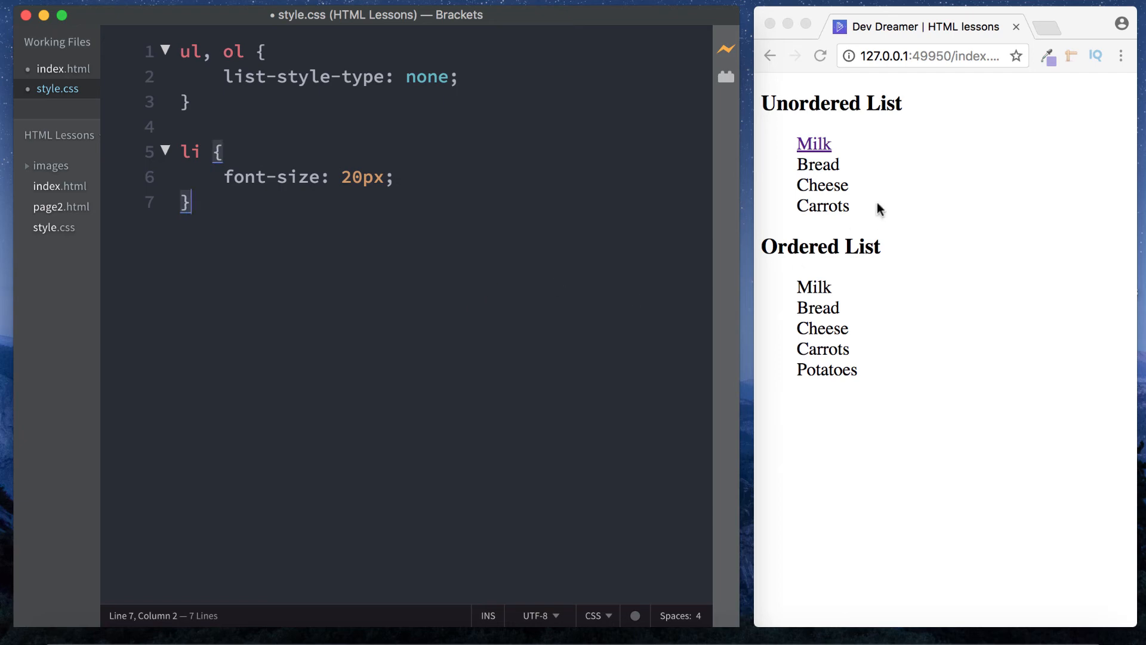
mouse_move(853, 265)
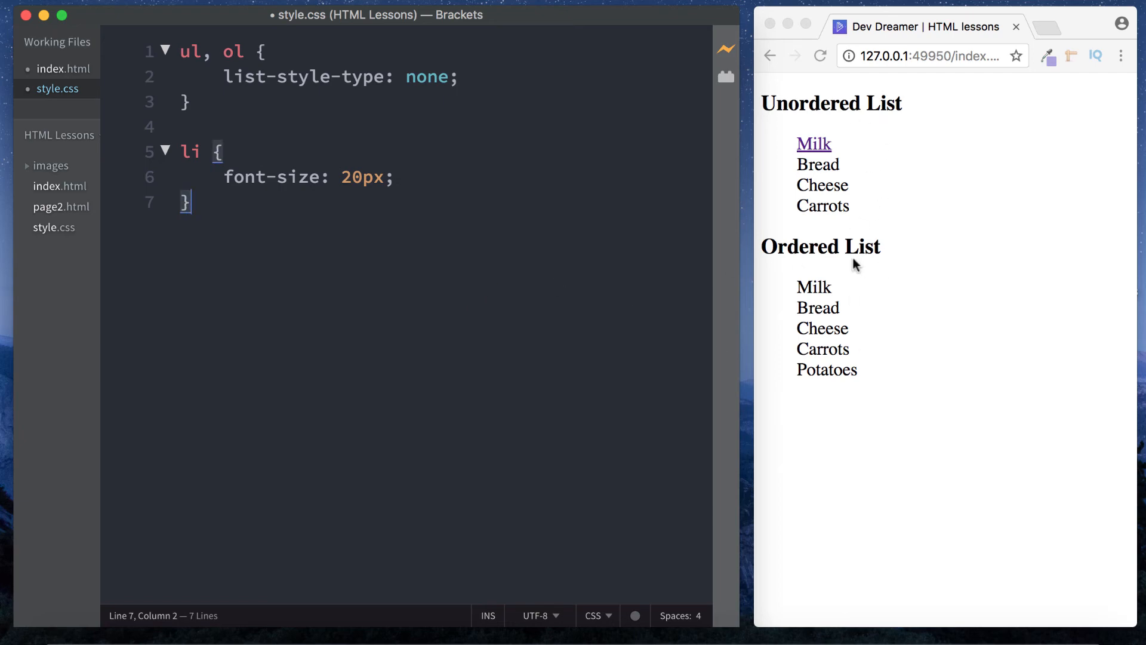
mouse_move(70, 72)
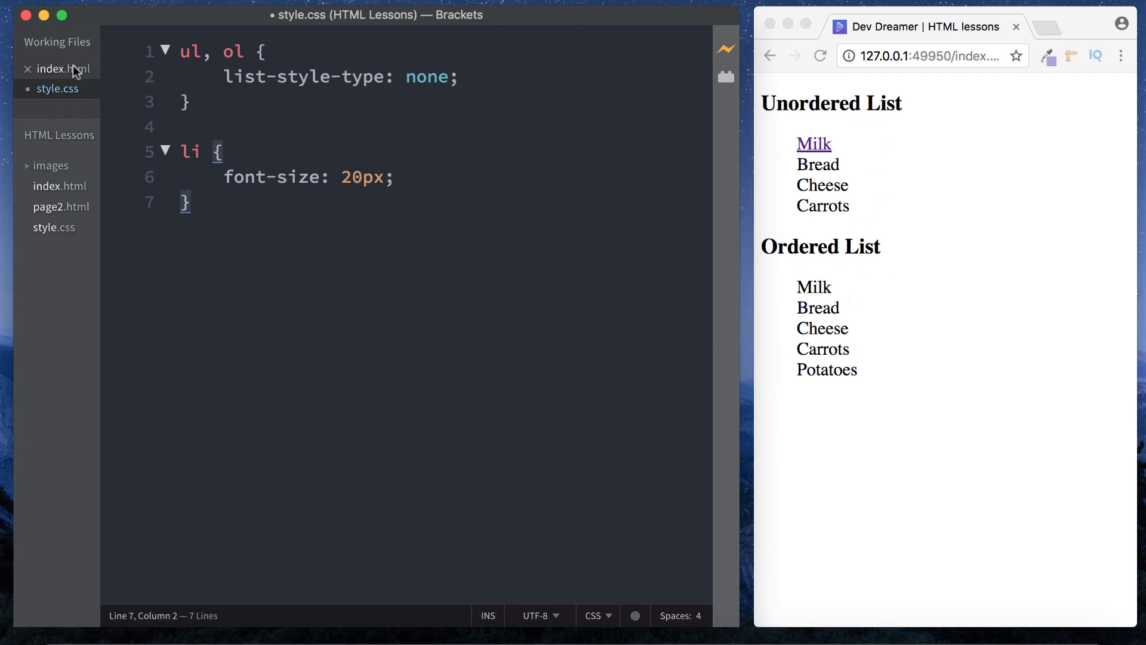
click(58, 68)
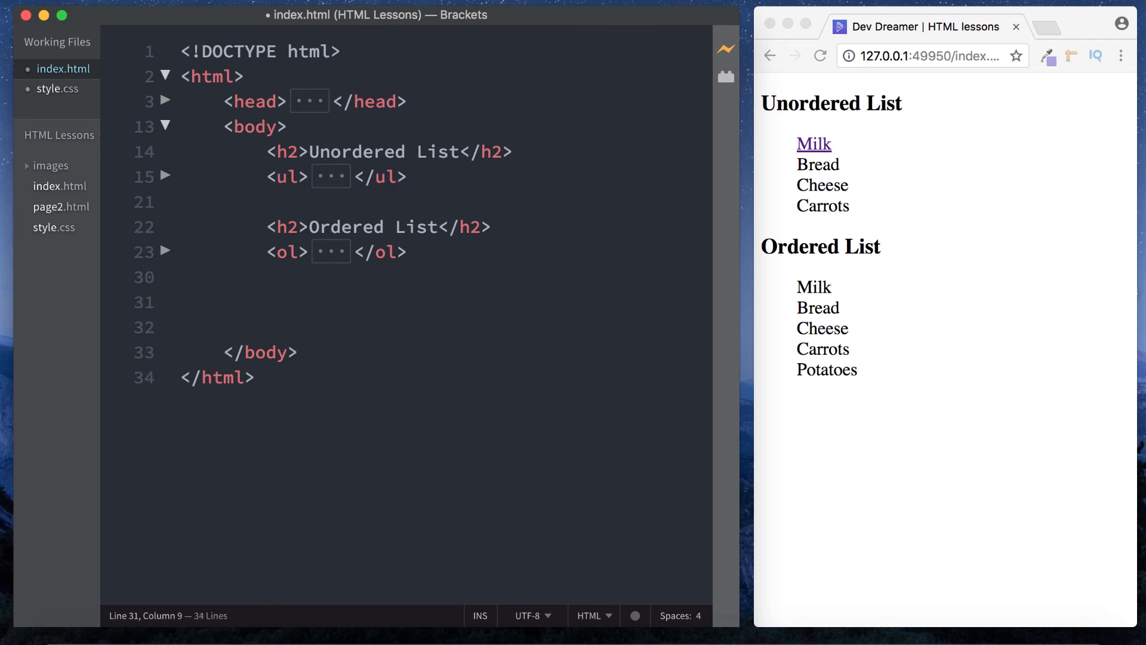
After the ordered list add a br and a dl with dt 'Shopping List'.
click(267, 302)
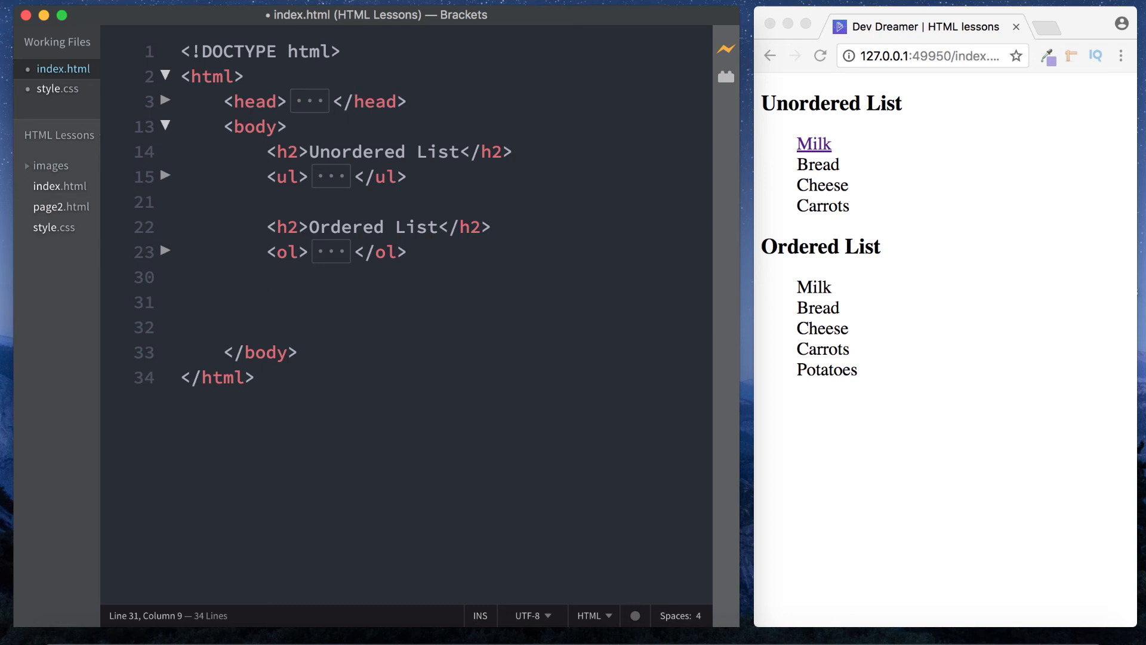
text(<dl></dl>)
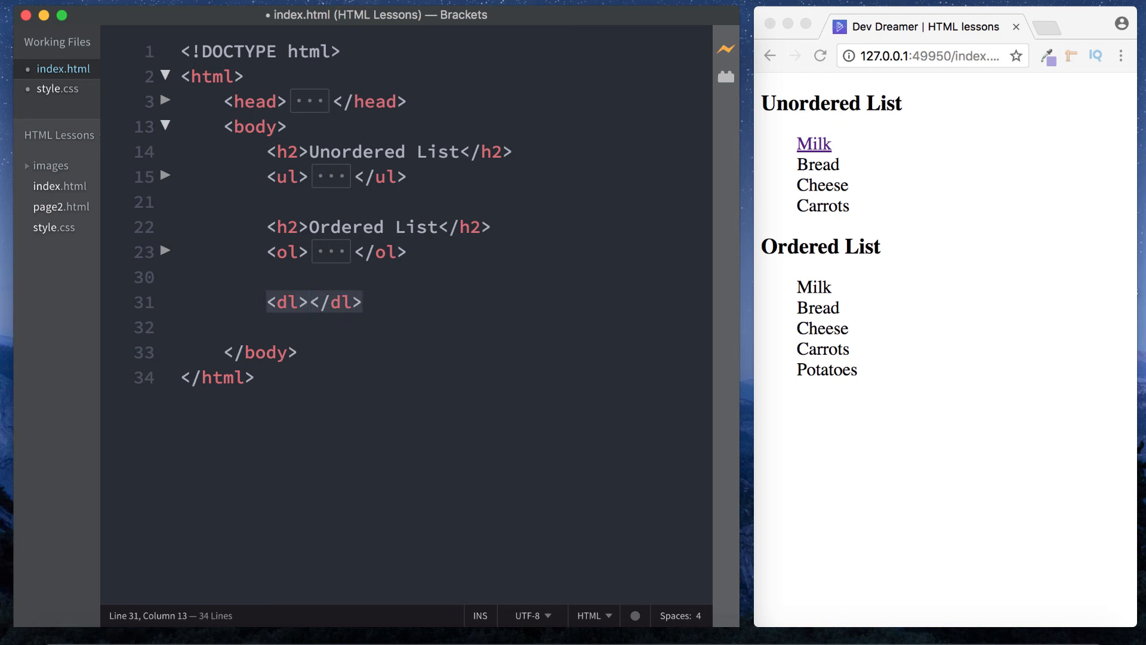
key(Return)
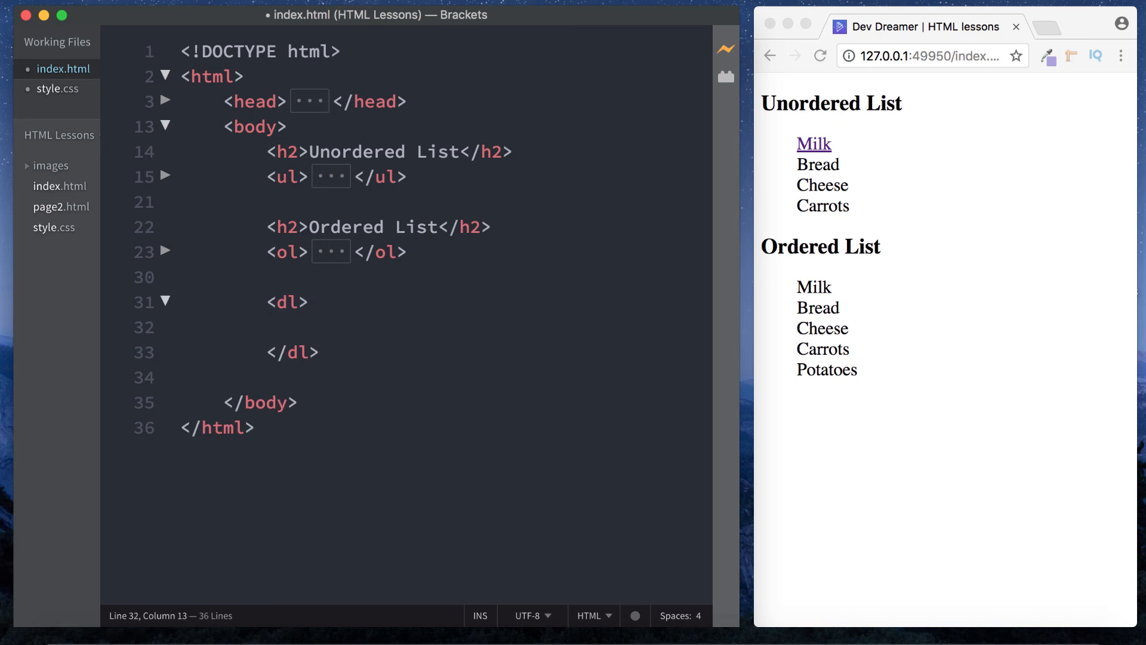
text(<dt>S</dt>)
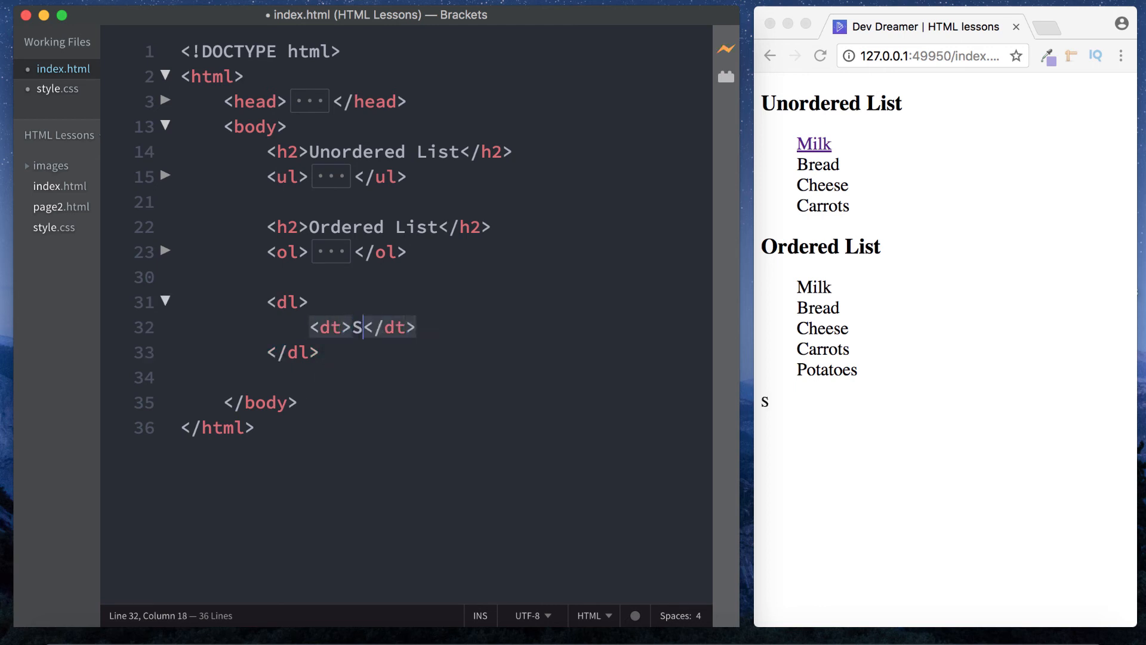
text(hopping List)
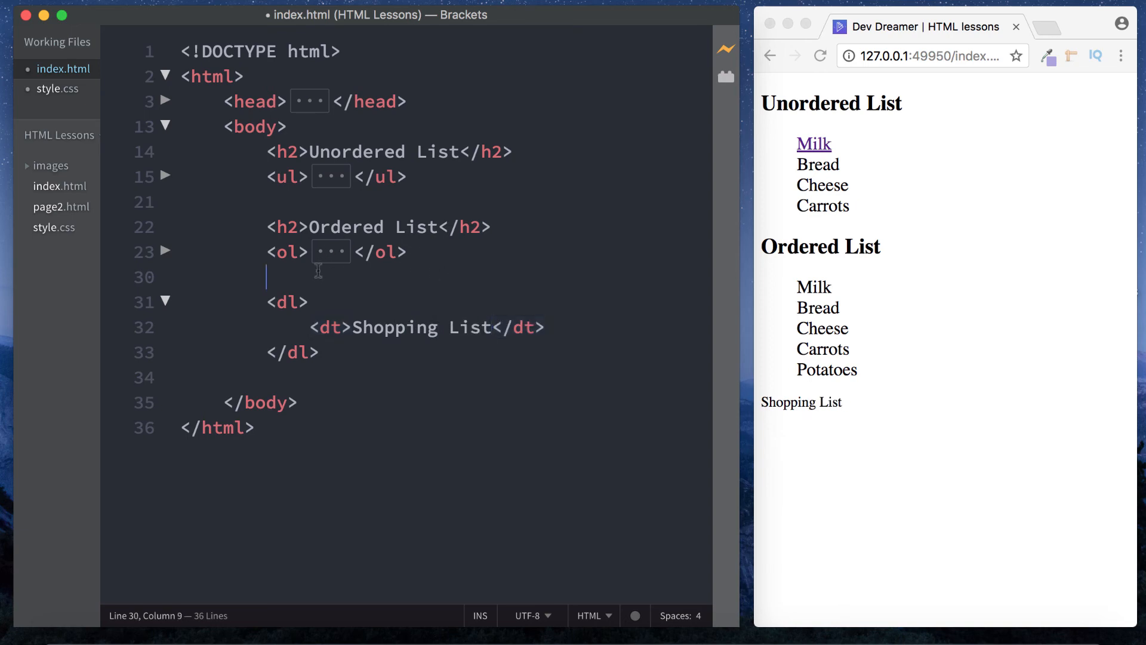
text(<br>)
text(<dd></dd>)
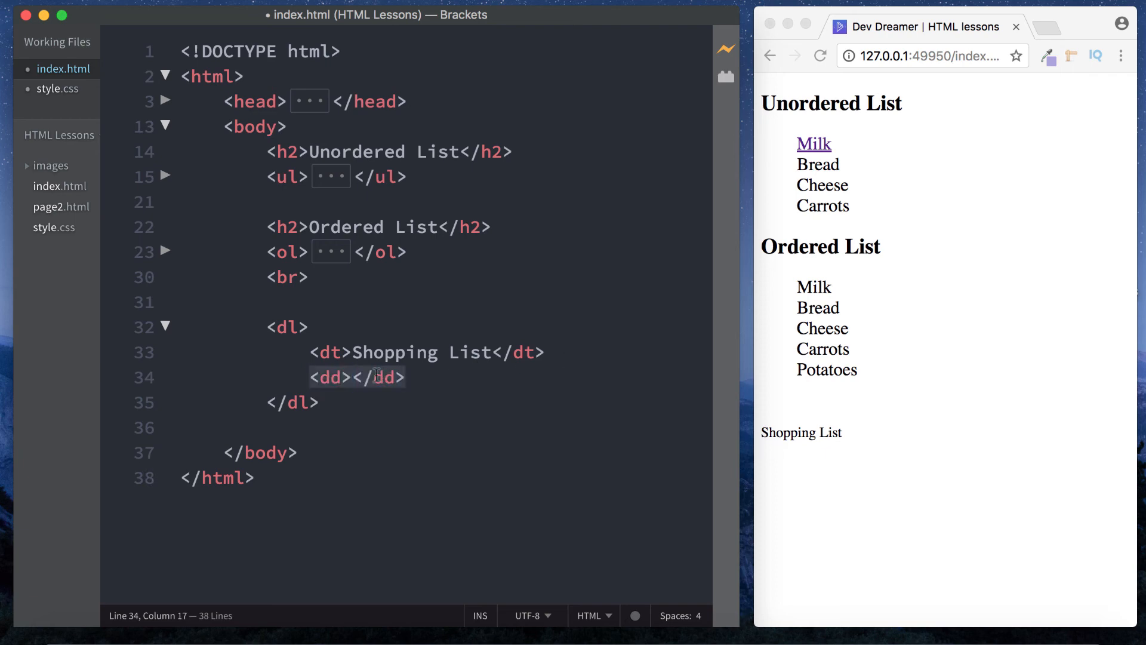
Add dd entries Milk, Bread, Cheese and Carrots to the definition list.
text(M)
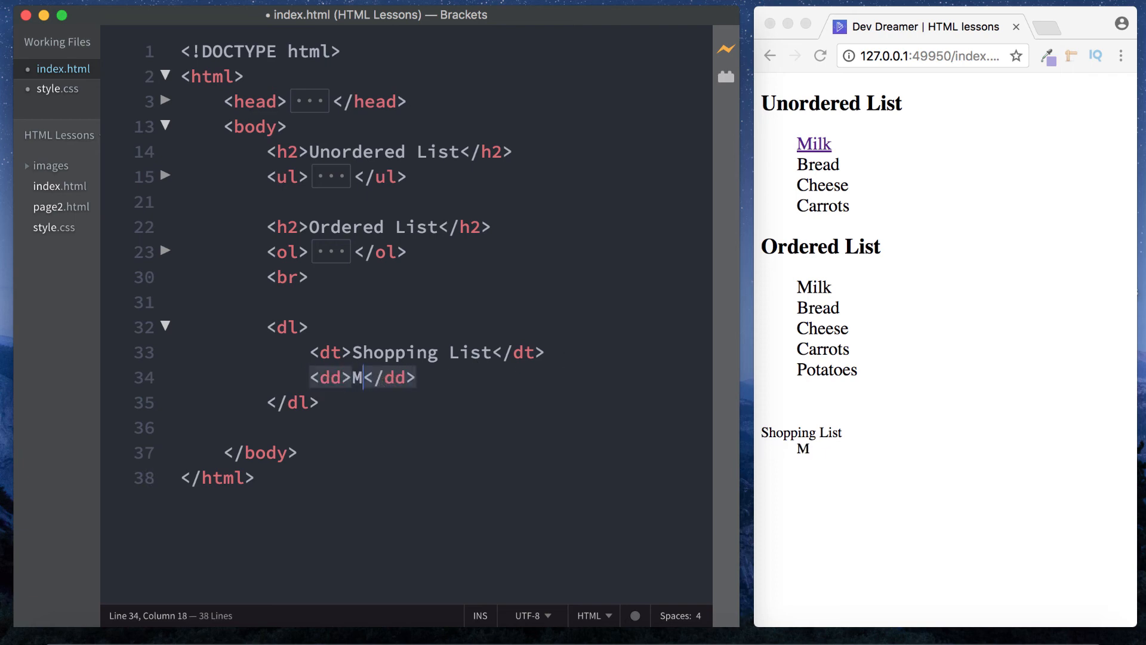
text(ilk)
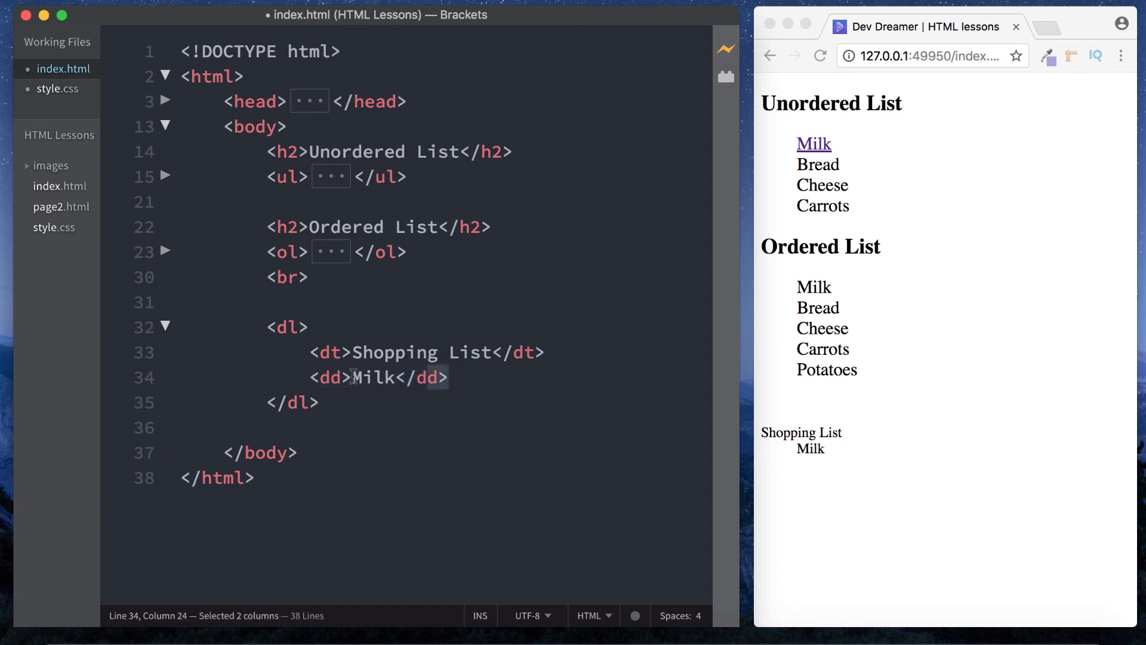
key(Enter)
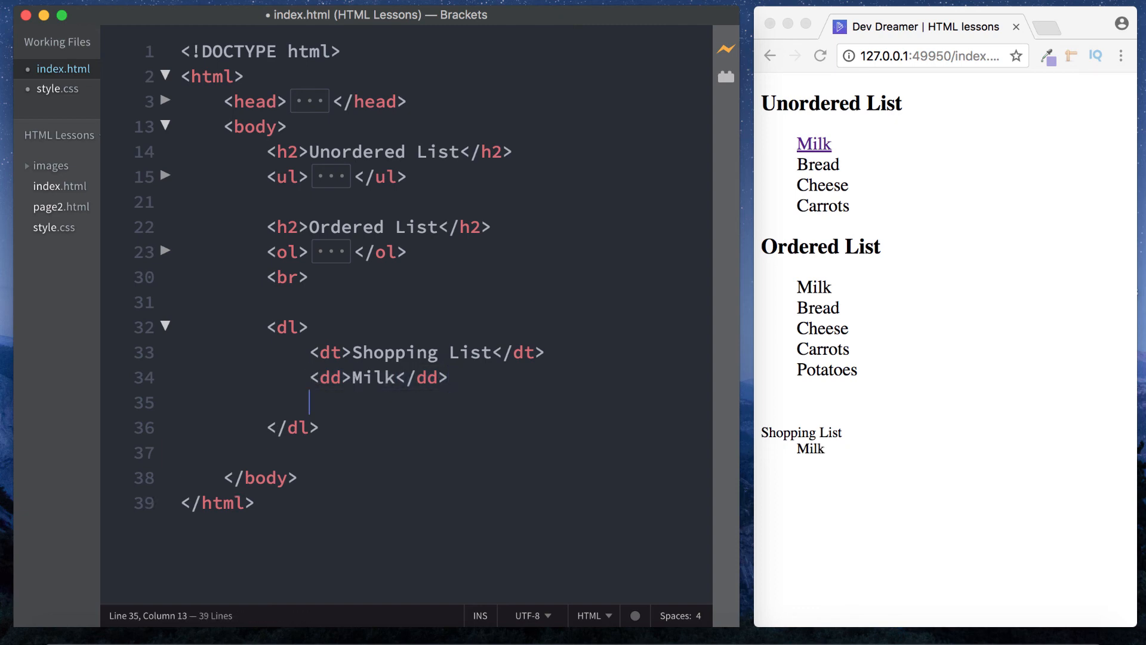
text(<dd>Milk</dd>)
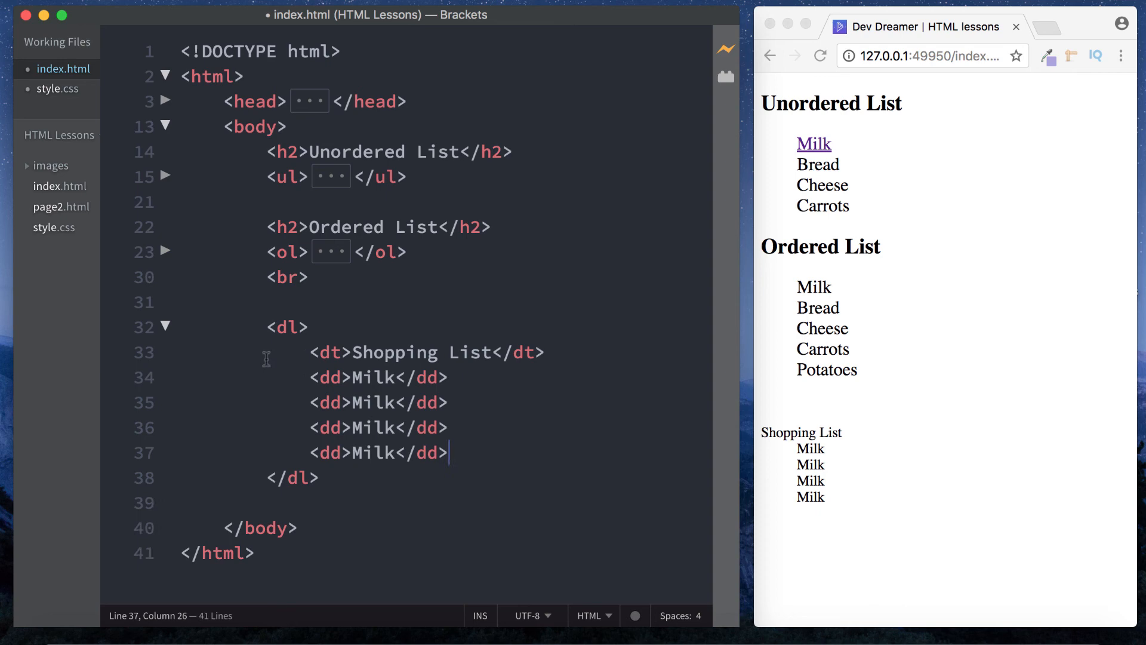
text(Bread)
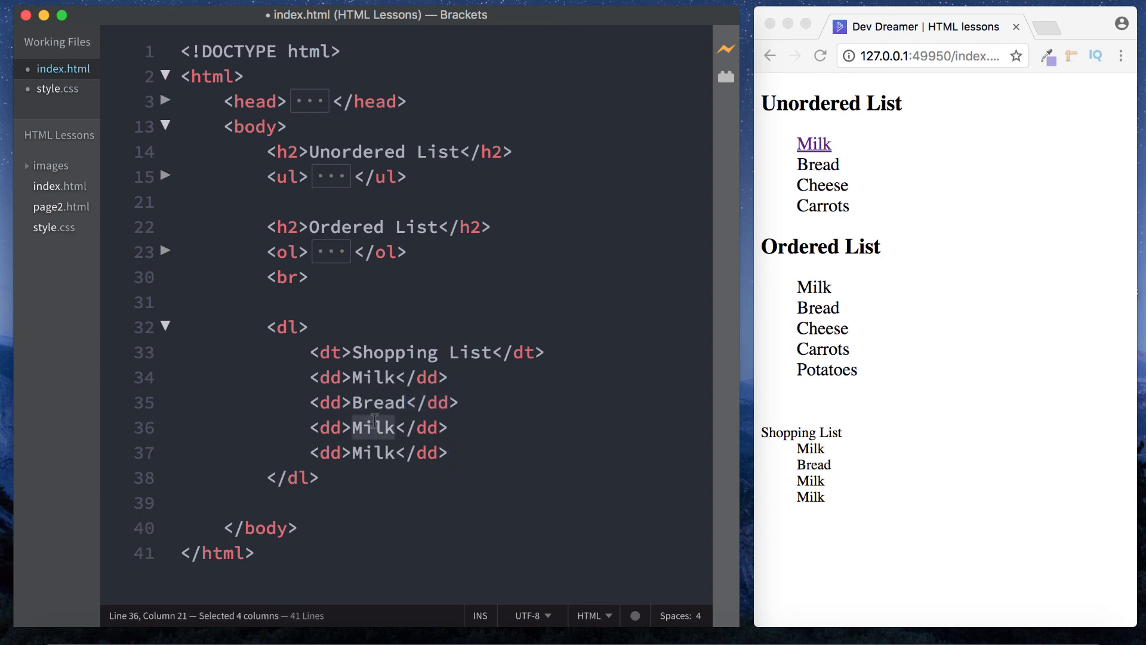
text(Cheese)
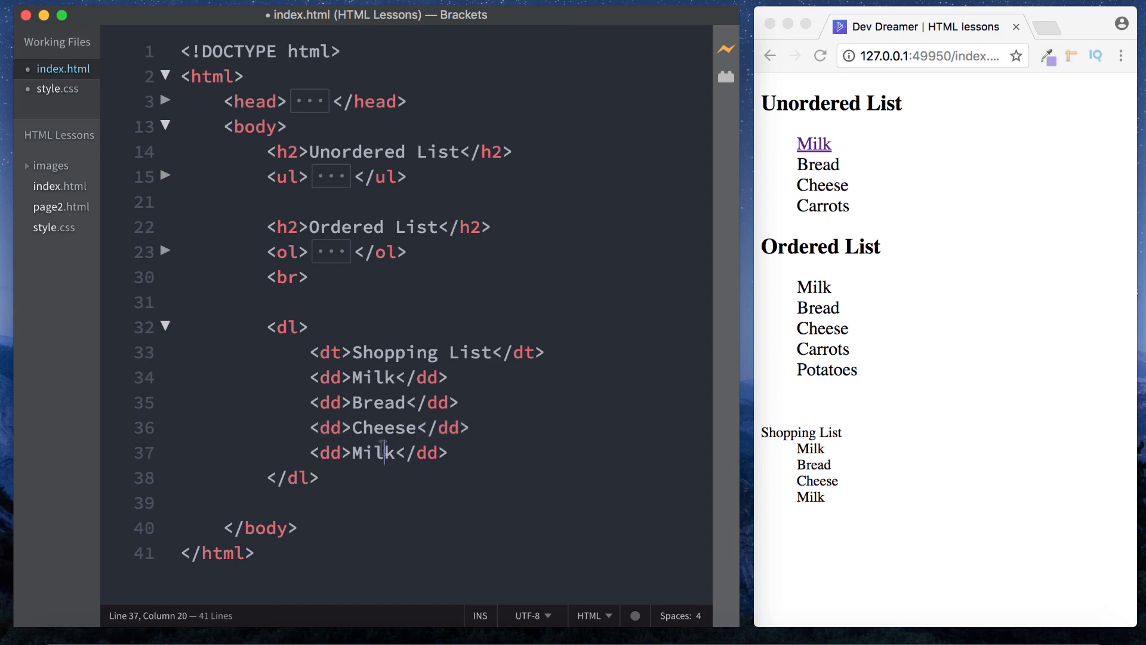
text(Carrots)
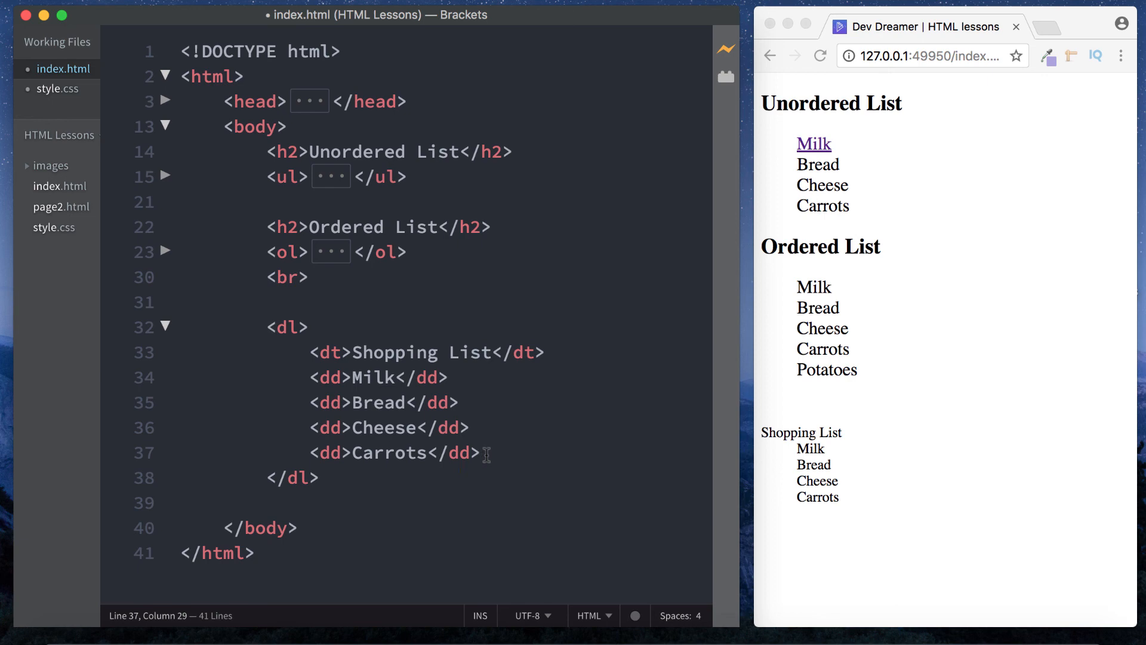
Reduce to one dd 'Milk, Bread, Cheese, Carrots.' and end the dt with a colon.
drag(310, 402, 481, 453)
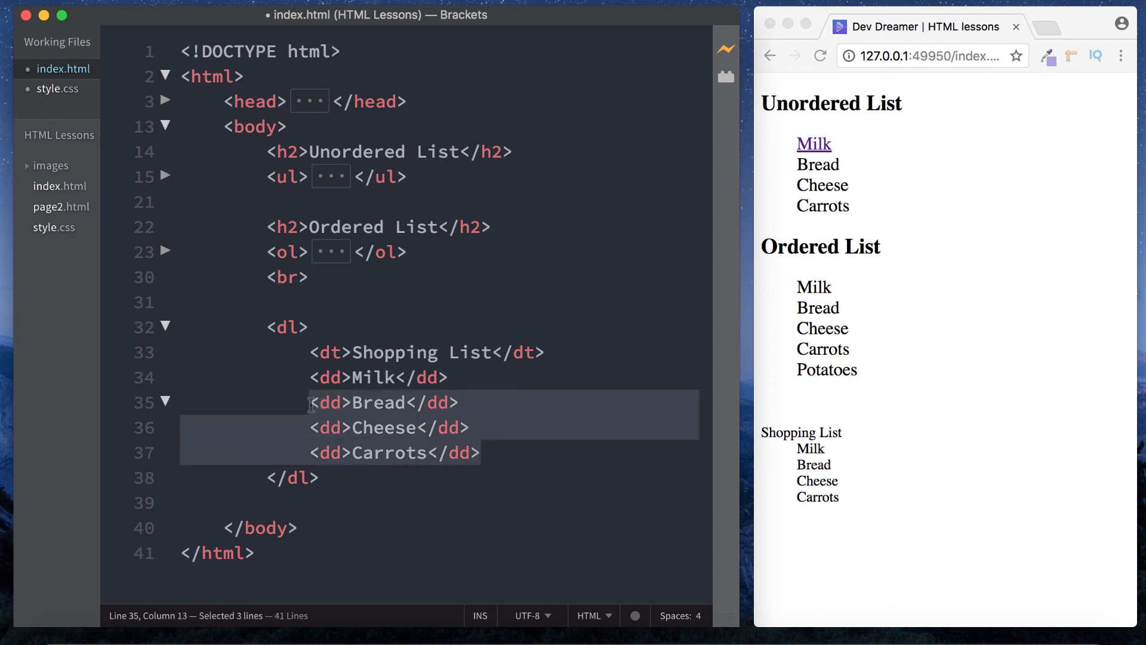
key(Delete)
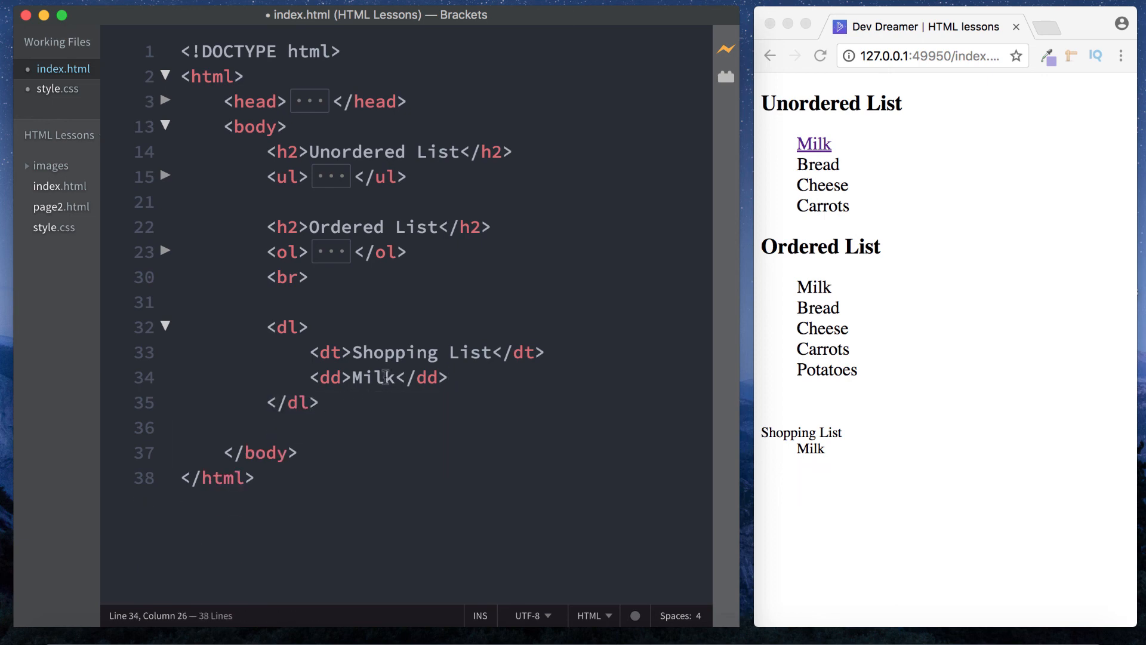
text(, Brea)
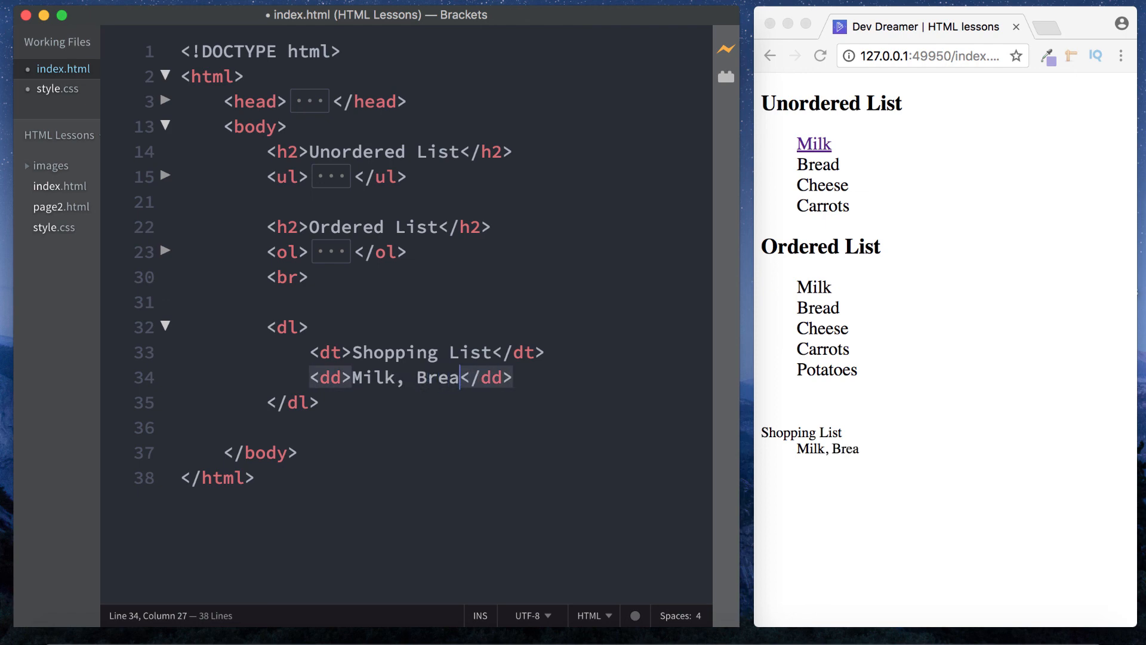
text(d,)
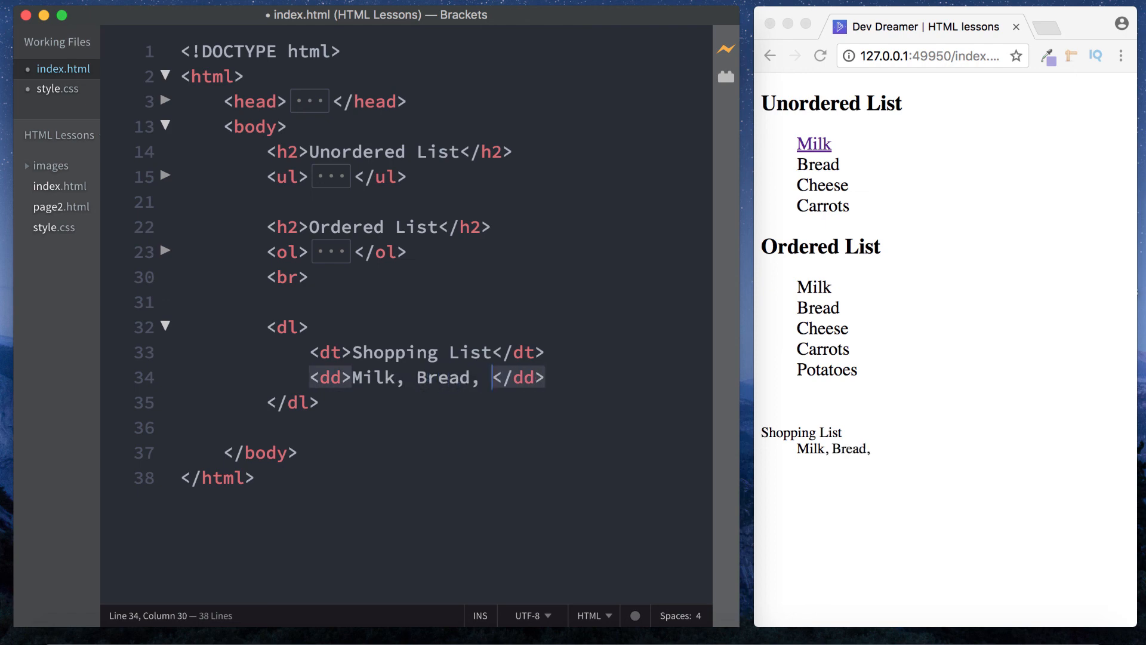
text(C)
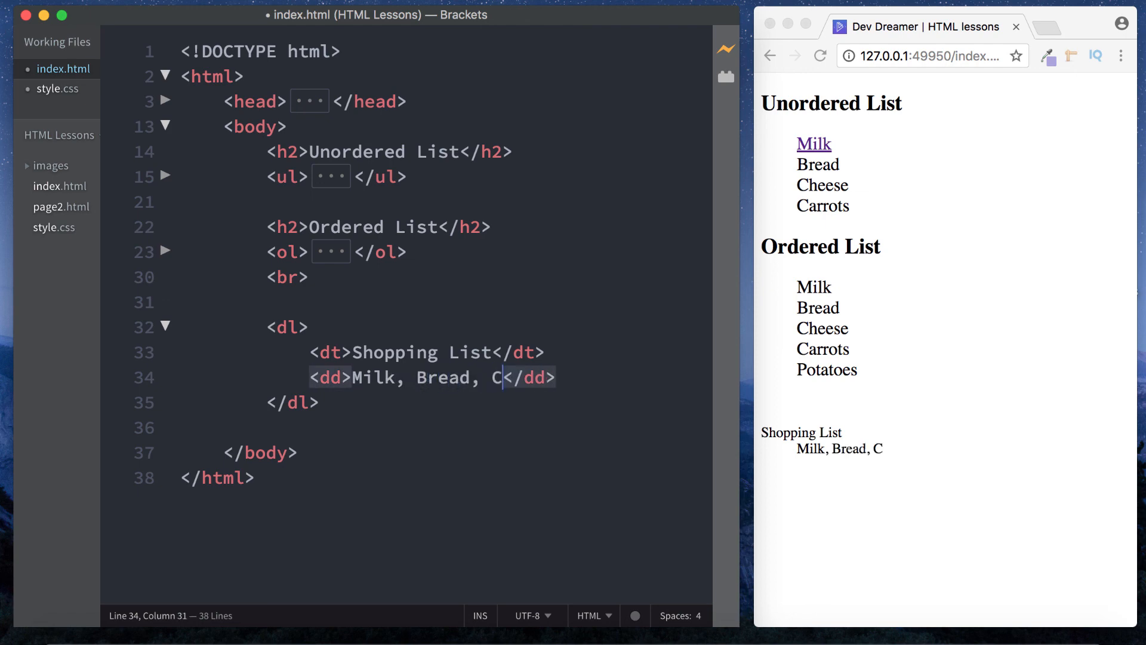
text(heese,)
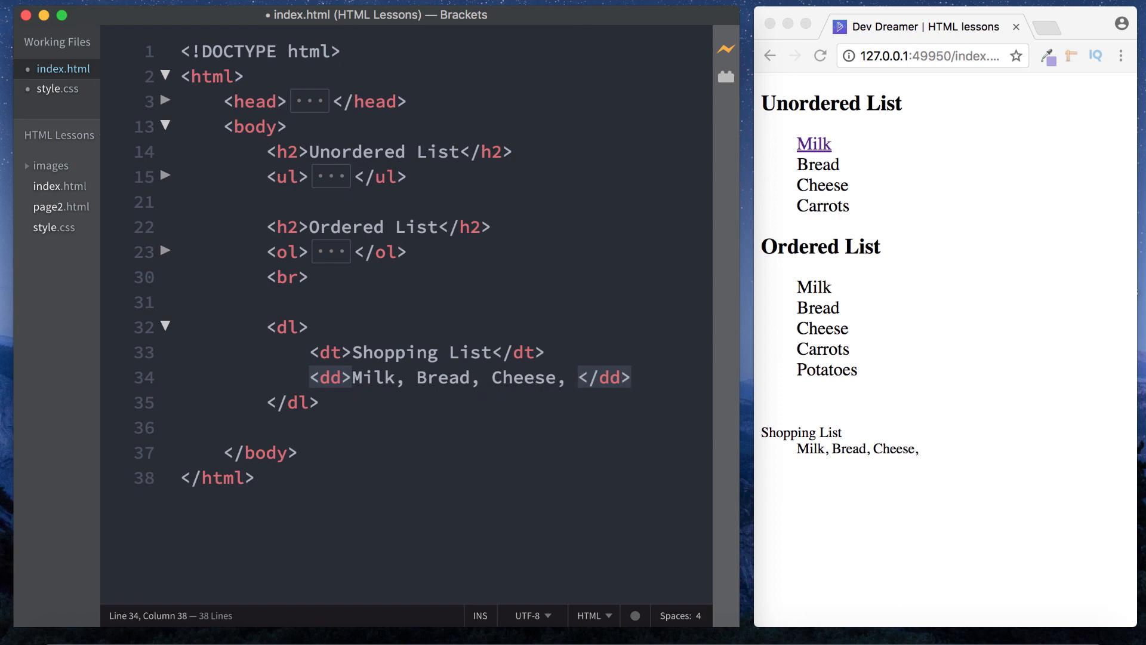
text(Carrot)
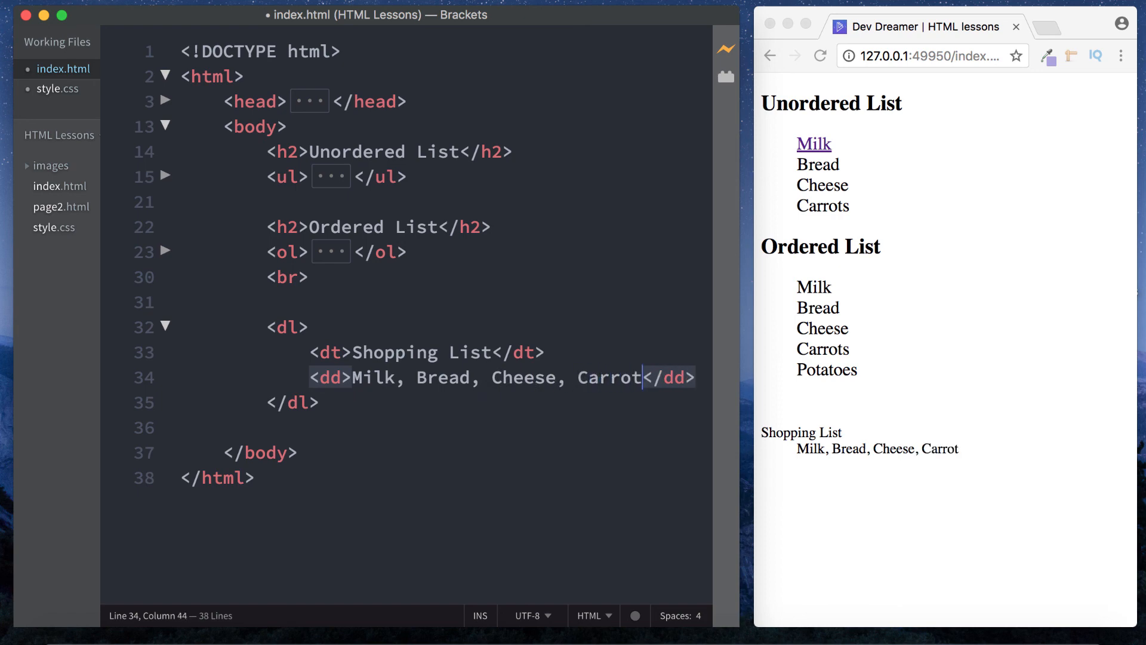
text(s.)
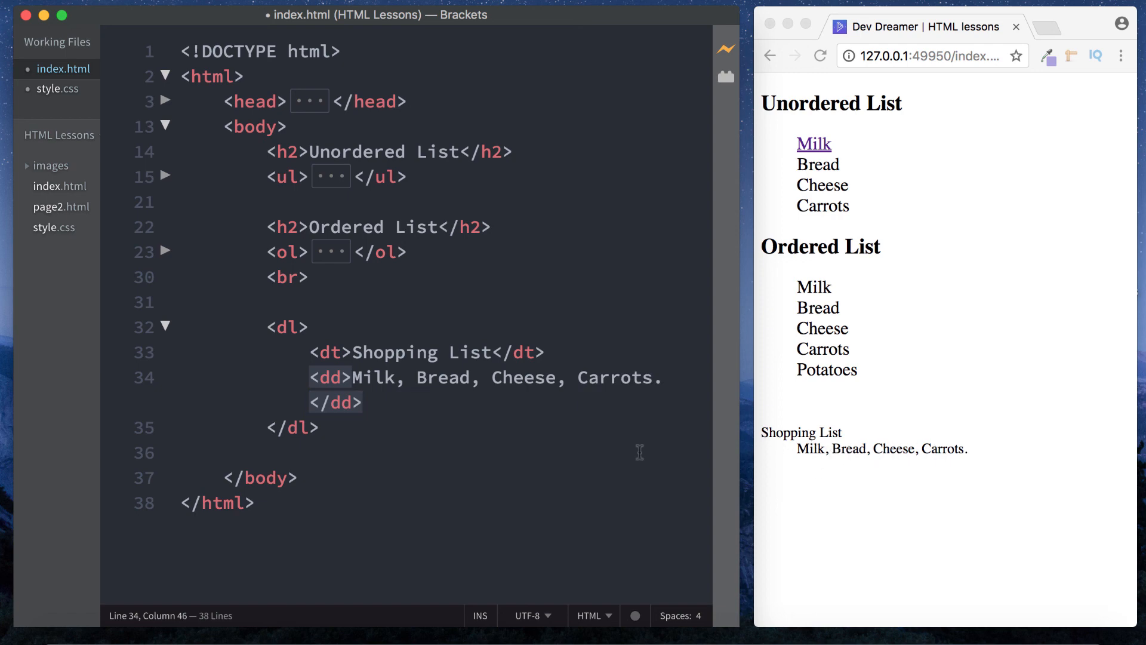
text(:)
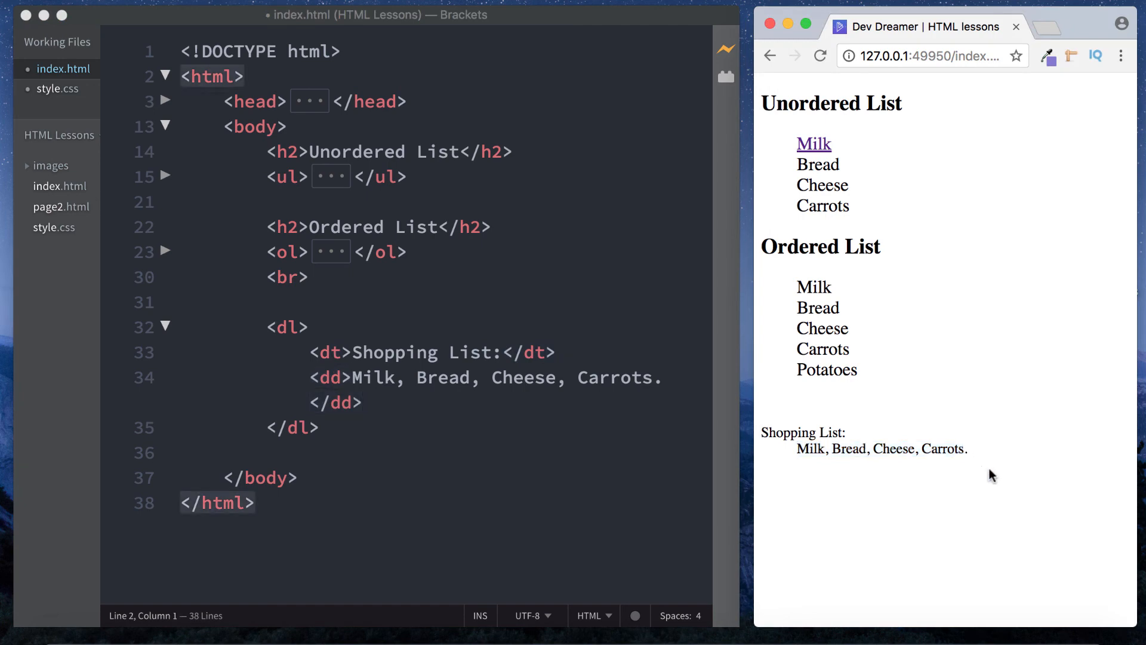
mouse_move(814, 538)
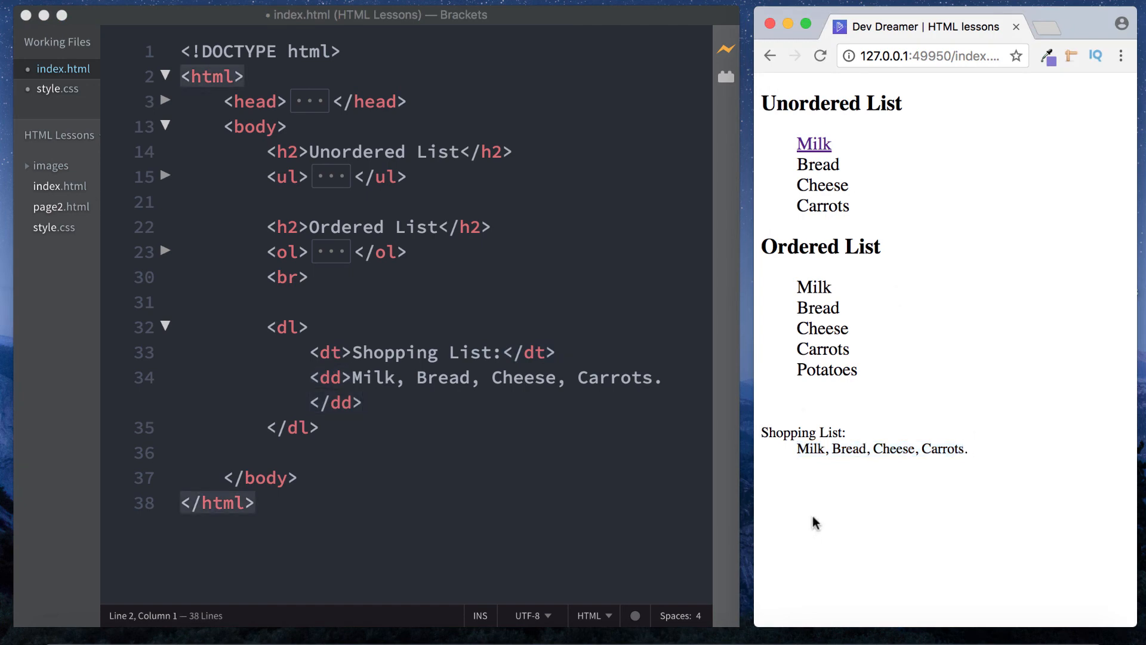
mouse_move(366, 380)
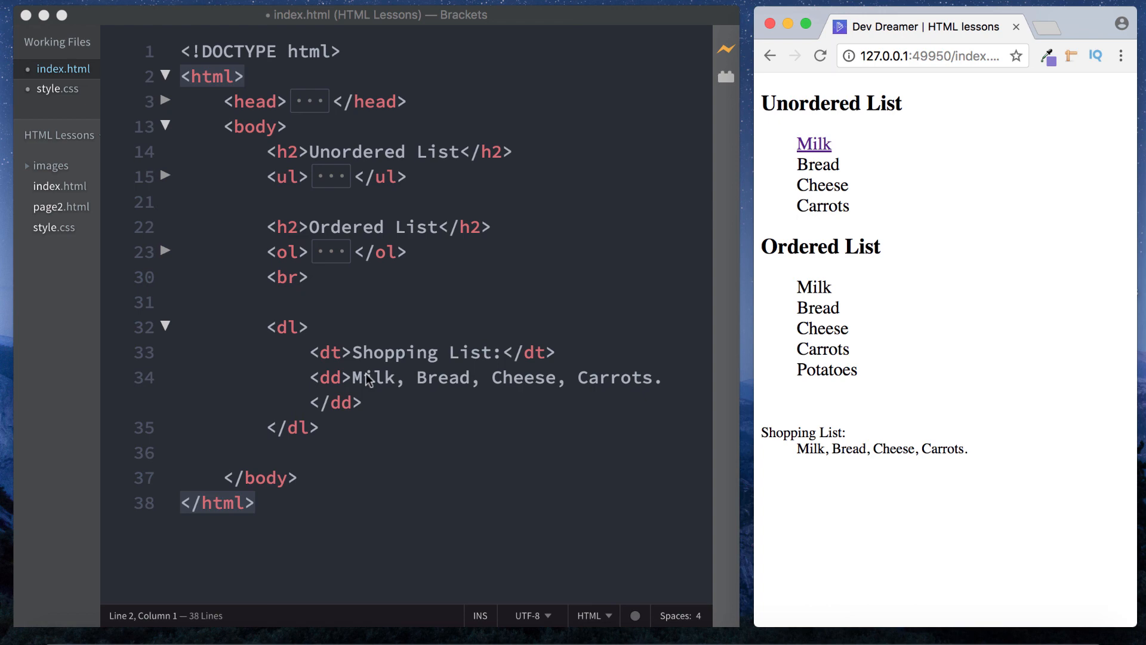
mouse_move(469, 433)
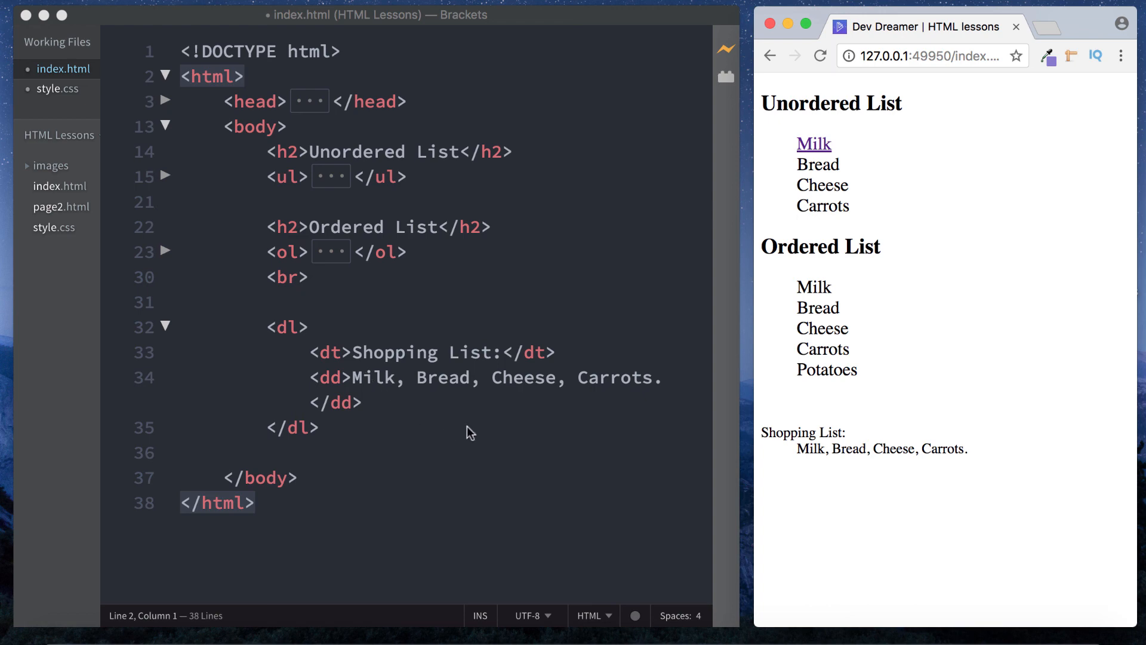
mouse_move(829, 194)
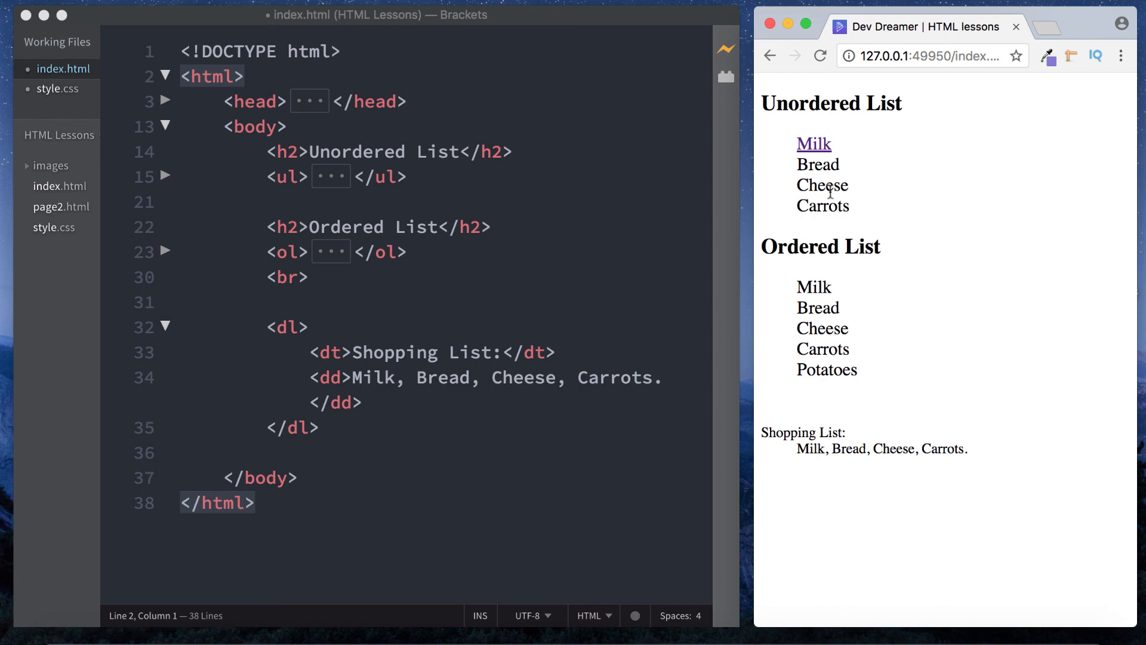